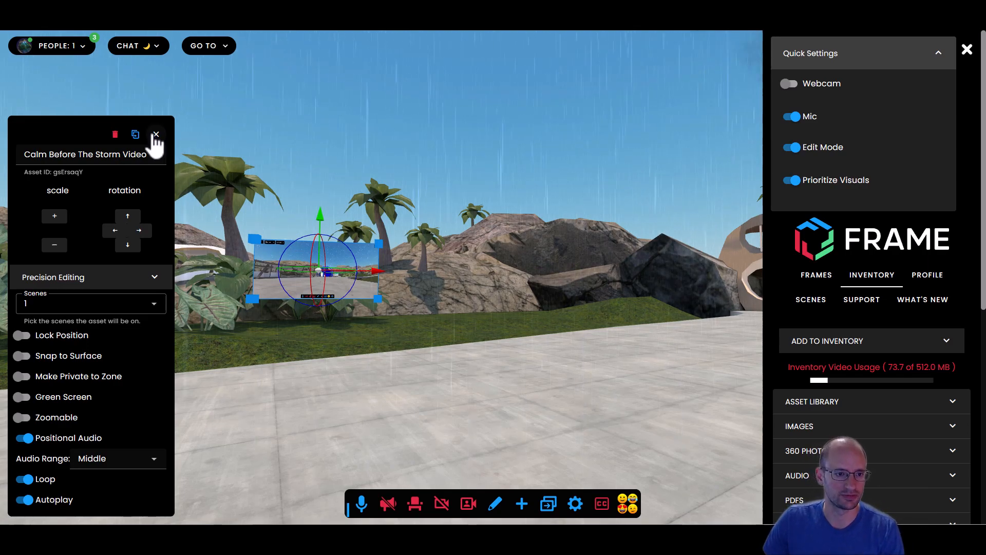
# Step: Close the Calm Before The Storm video edit panel and Quick Settings sidebar, then look across the plaza
pyautogui.click(155, 134)
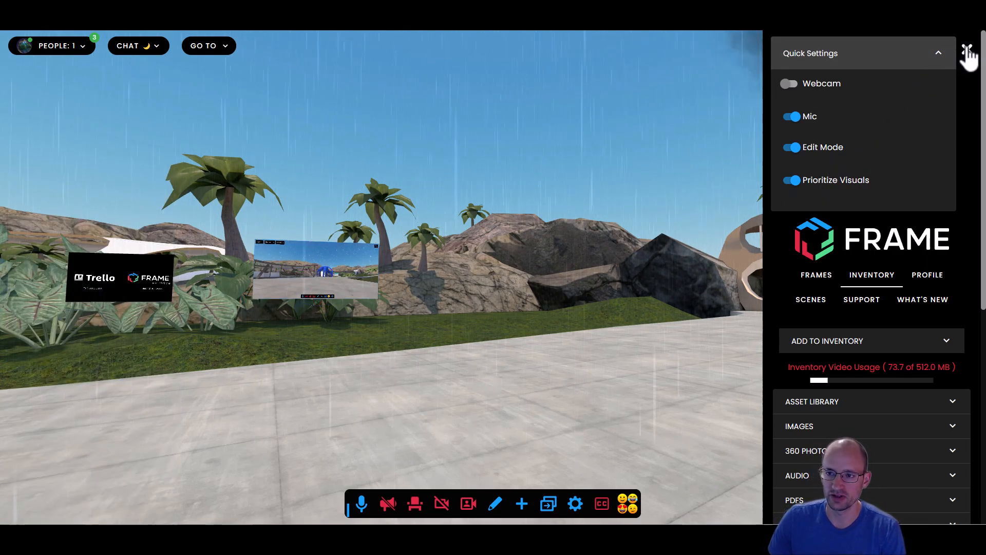
pyautogui.click(969, 53)
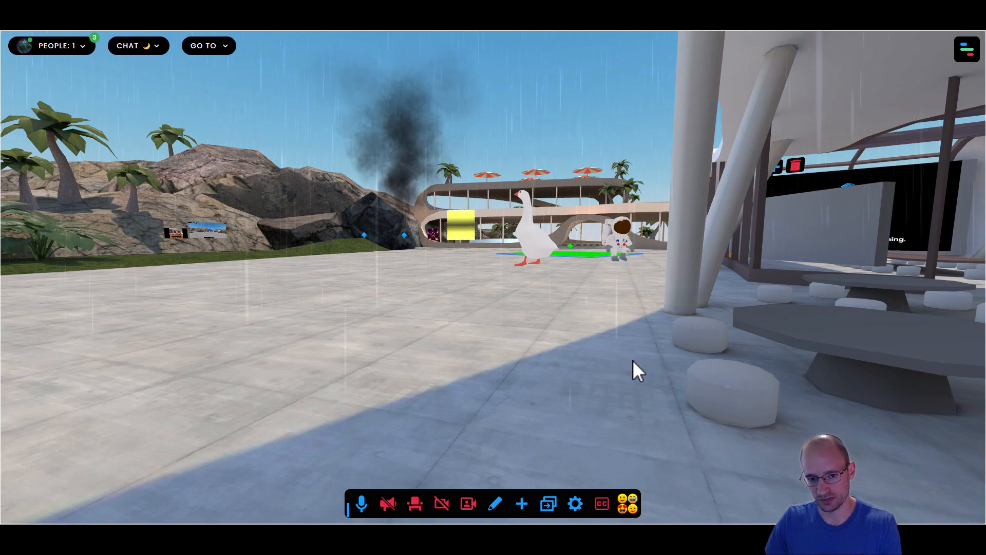
pyautogui.moveTo(639, 368); pyautogui.dragTo(403, 355)
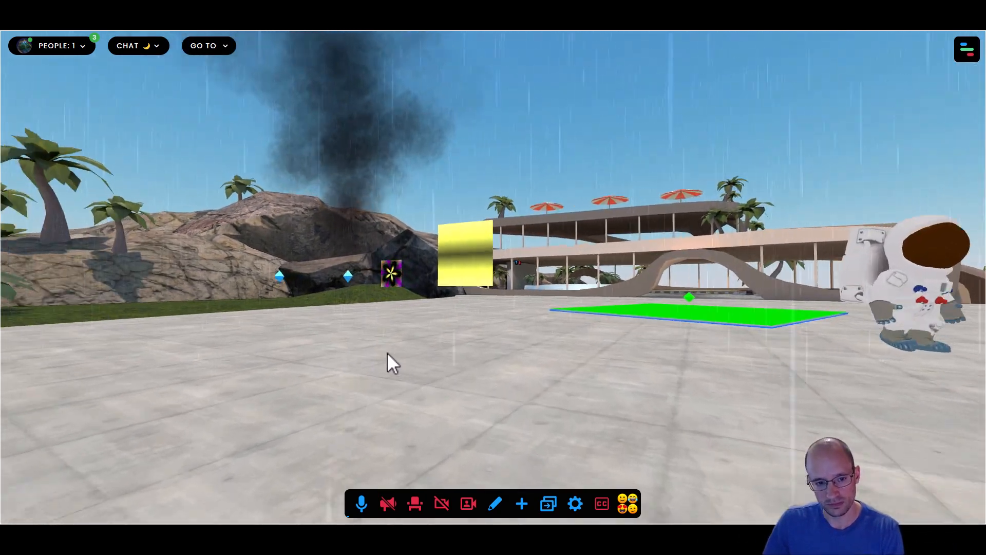
# Step: Open the frame management sidebar from the top-right menu icon
pyautogui.click(967, 49)
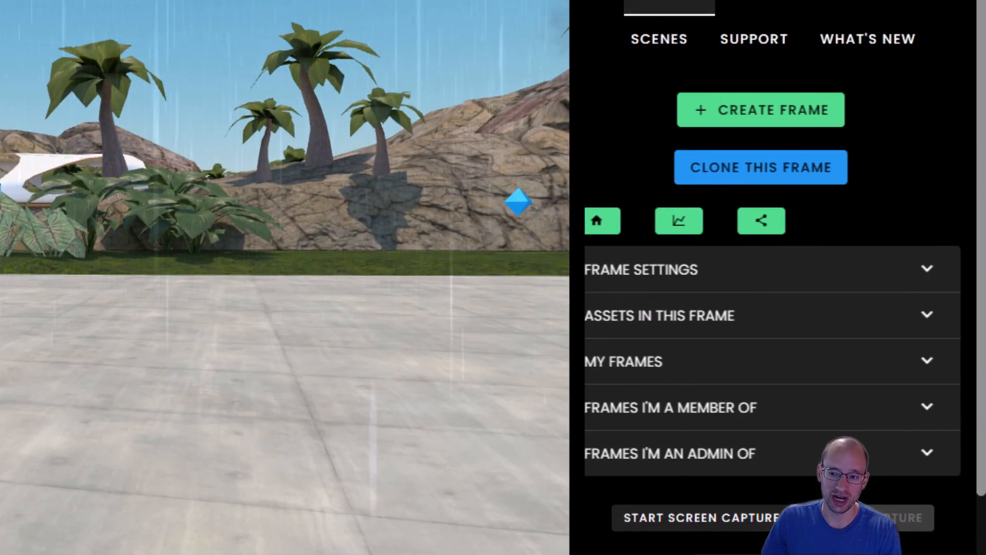
# Step: Expand Assets in this Frame and check the Videos list and storage usage
pyautogui.click(659, 315)
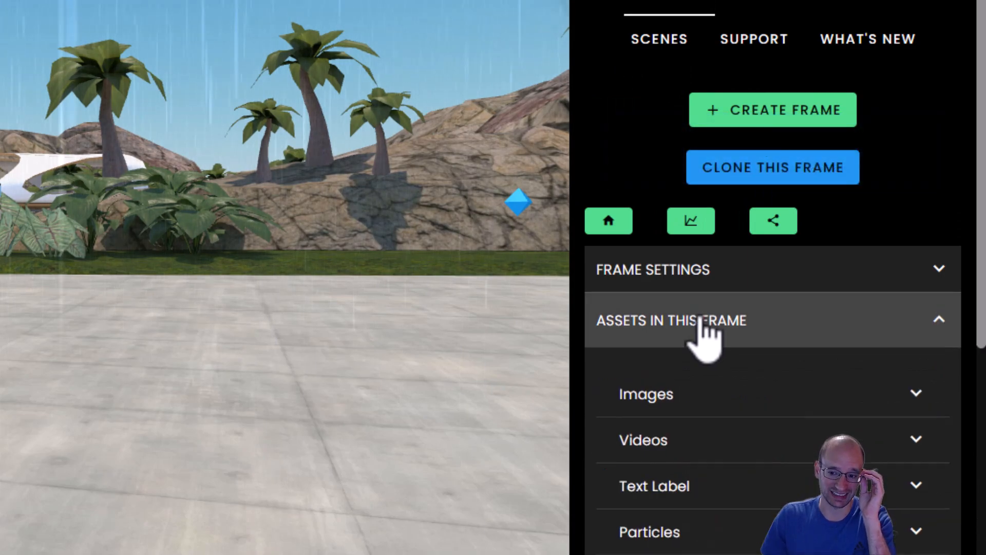
pyautogui.scroll(-3)
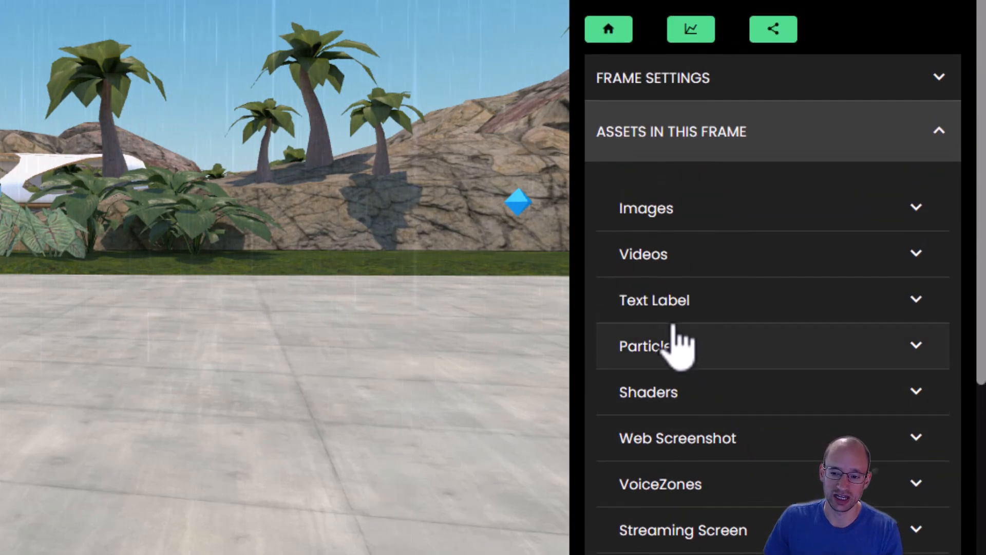
pyautogui.click(644, 254)
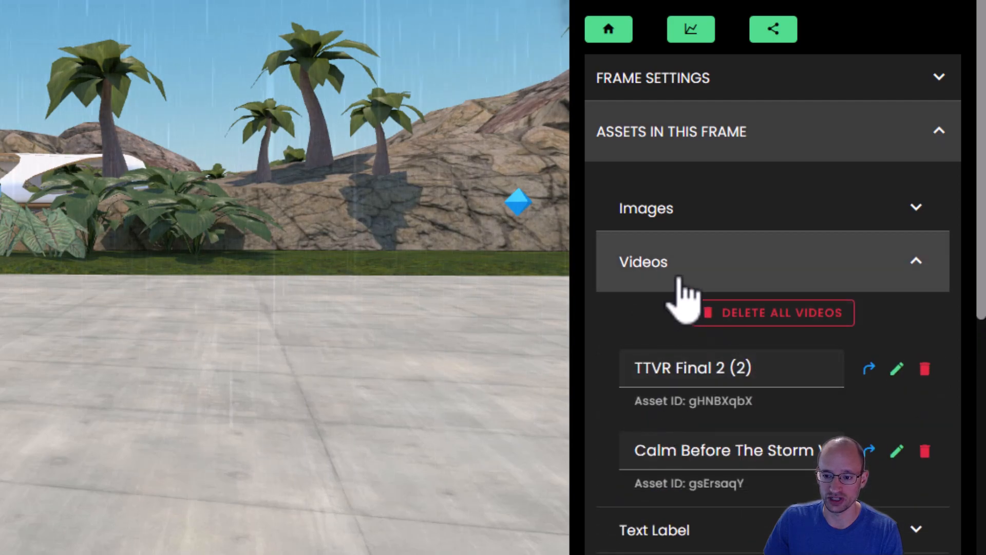
pyautogui.click(642, 261)
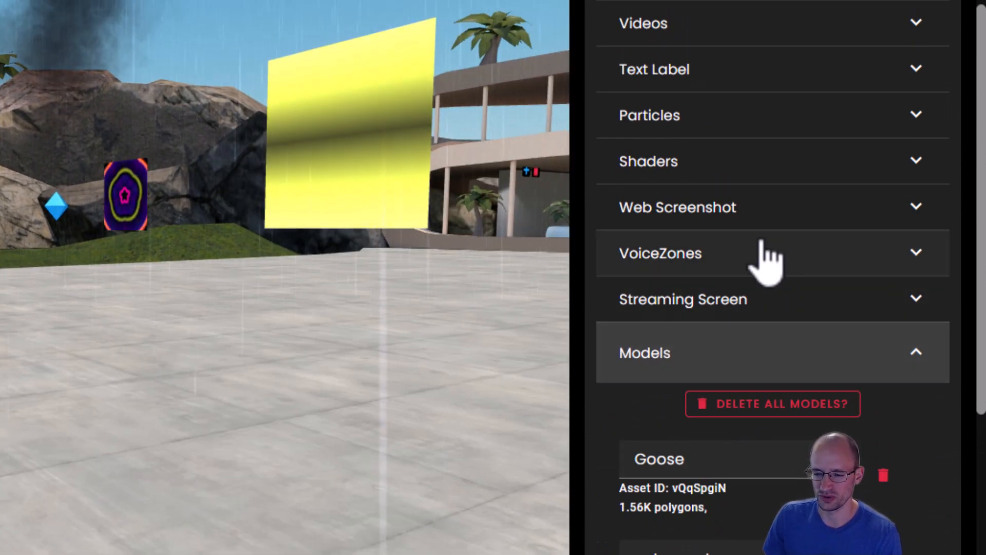
# Step: Check the Web Screenshot and Particles (Smoke, Rain) lists, collapsing each after review
pyautogui.click(661, 253)
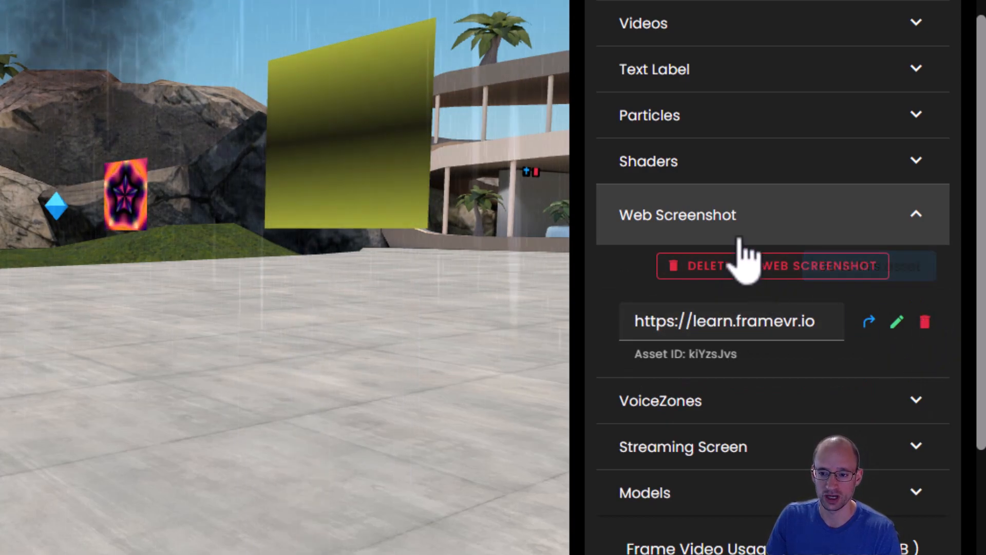
pyautogui.click(650, 115)
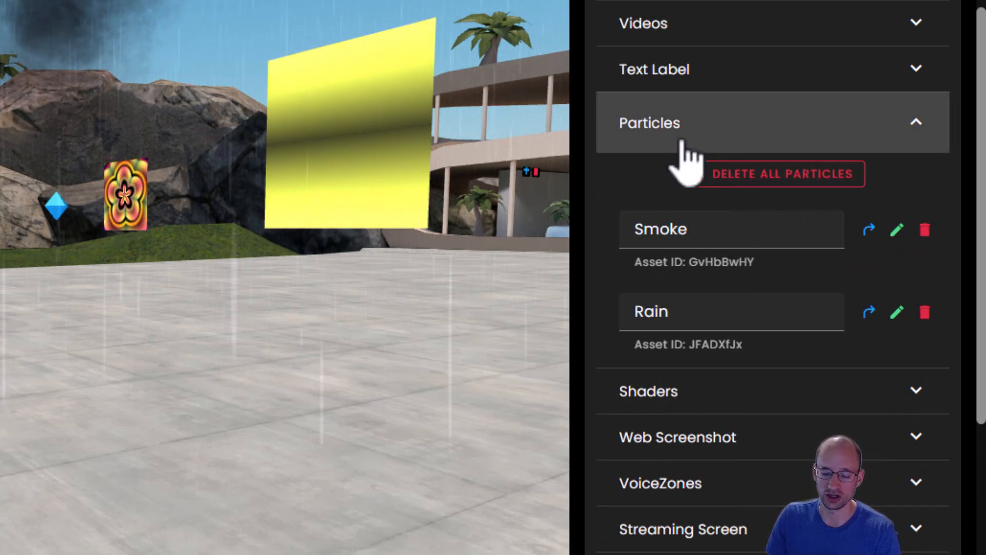
pyautogui.click(649, 122)
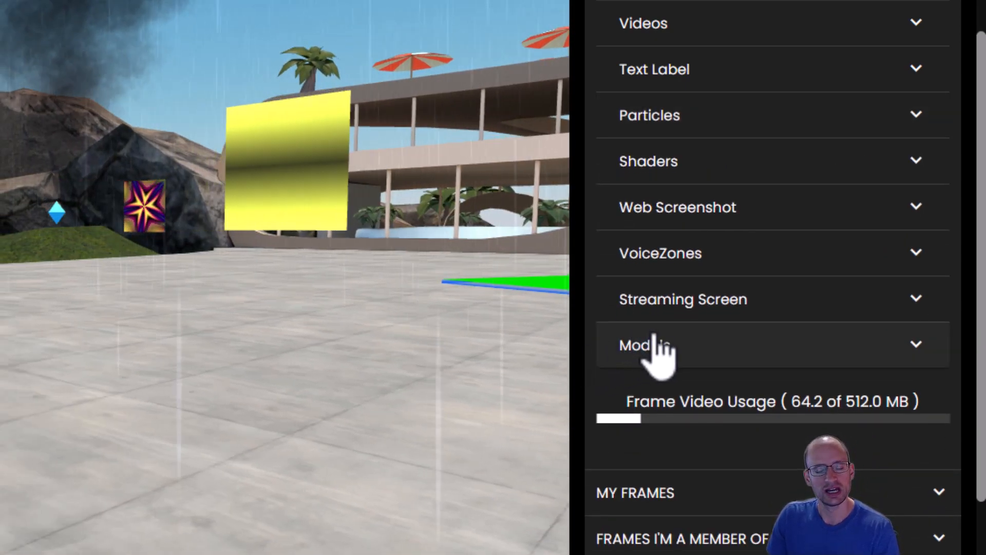
# Step: Expand Models to see the Goose and astronaut polygon counts, then open Frame Settings
pyautogui.click(645, 344)
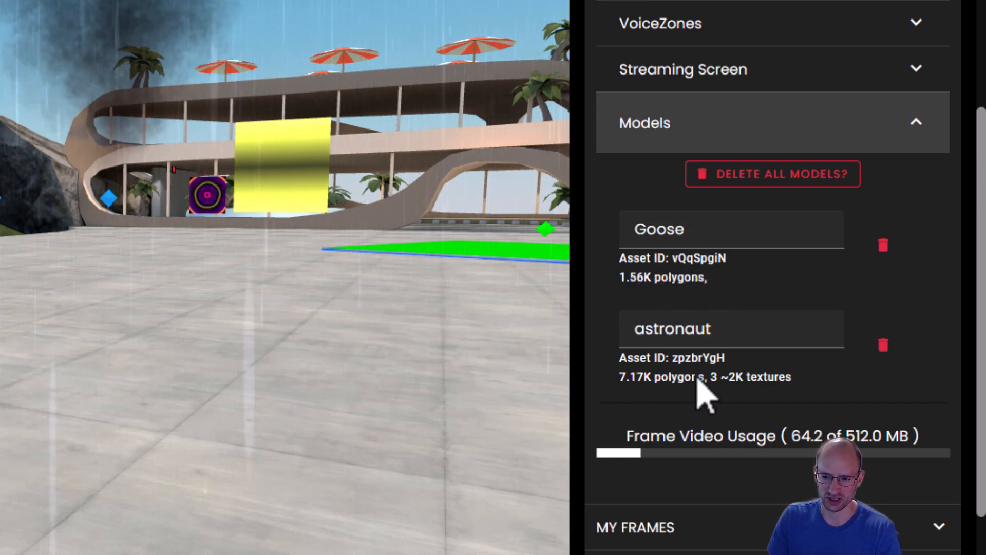
pyautogui.doubleClick(637, 376)
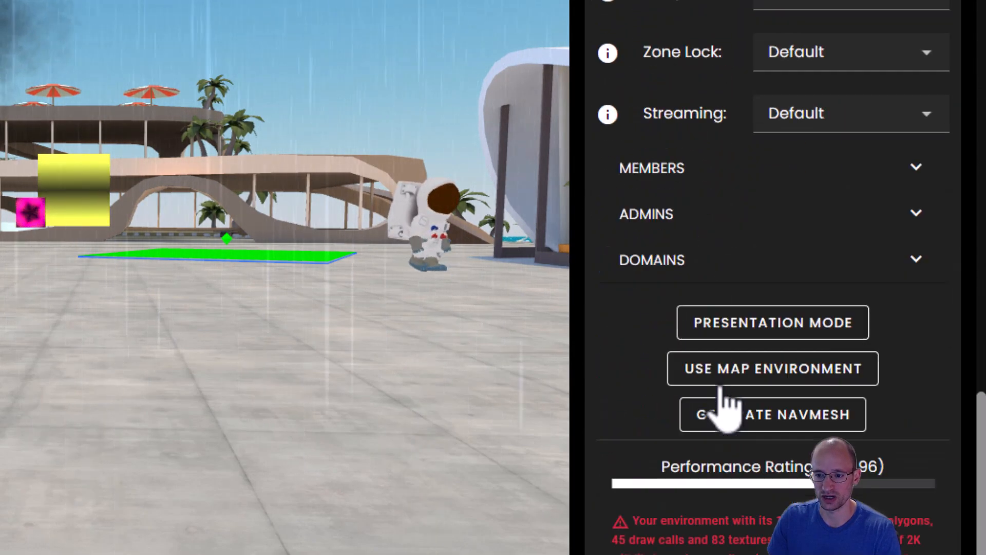
# Step: Scroll Frame Settings to the Performance Rating and highlight its warning text
pyautogui.scroll(-3)
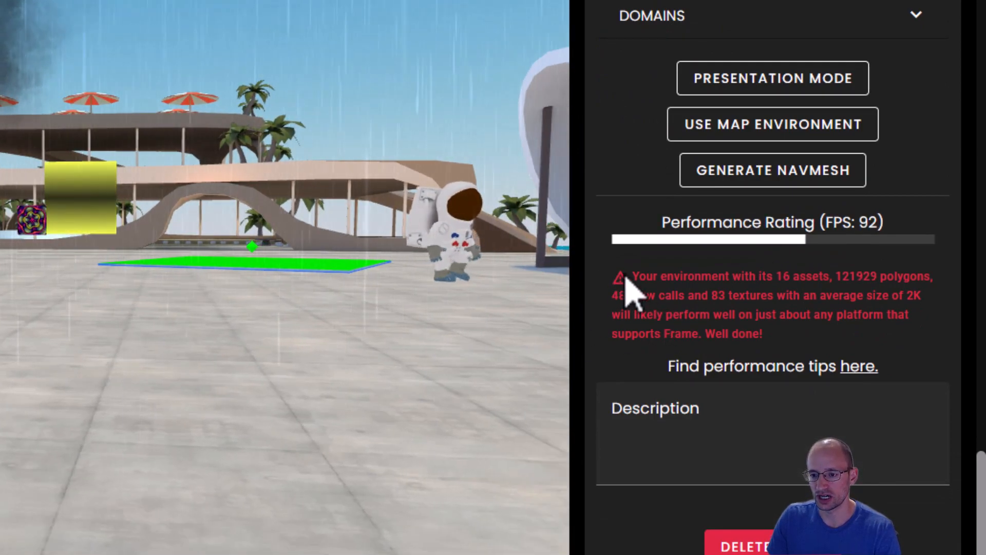
pyautogui.moveTo(633, 275); pyautogui.dragTo(762, 333)
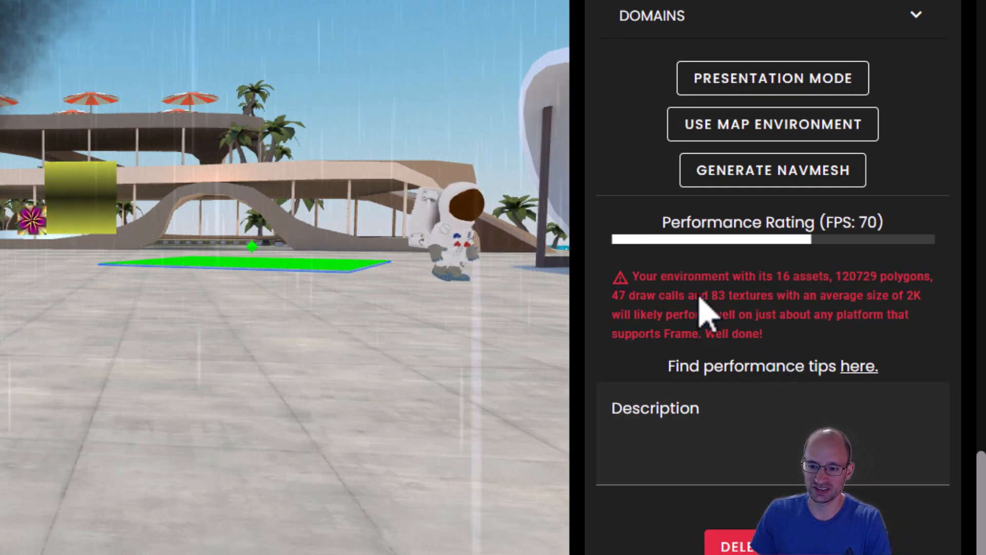
pyautogui.moveTo(875, 302)
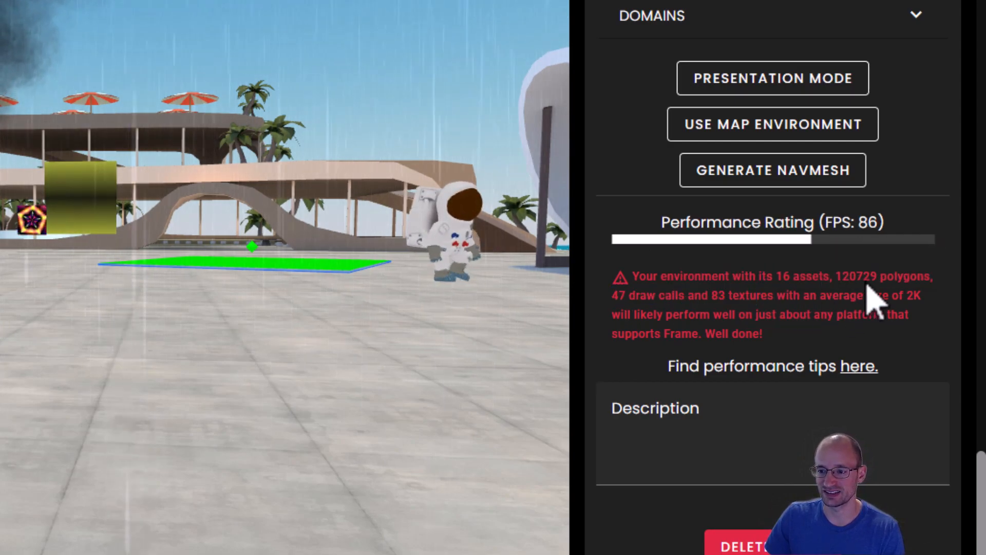
pyautogui.moveTo(657, 321)
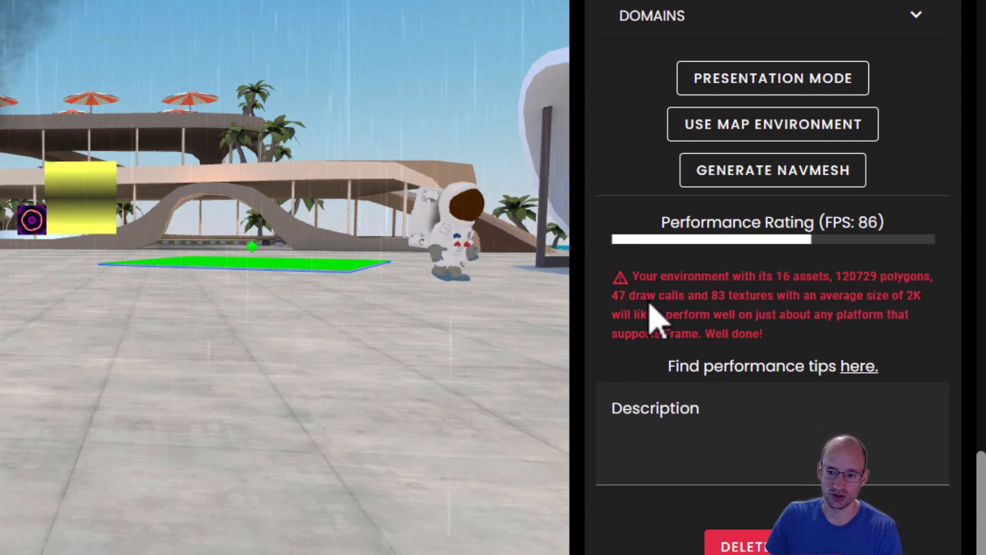
pyautogui.moveTo(484, 340)
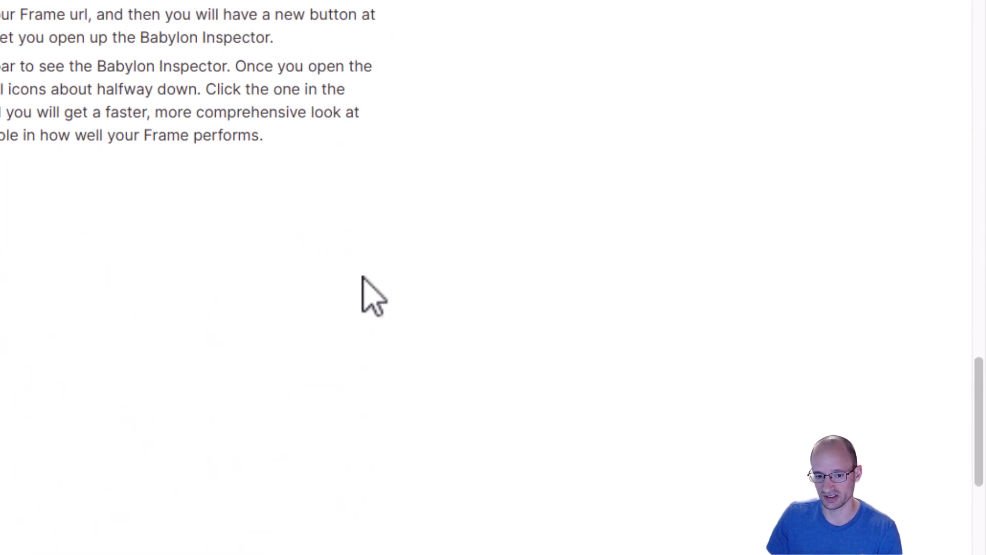
# Step: Scroll the performance tips blog to the Babylon Inspector section
pyautogui.scroll(-3)
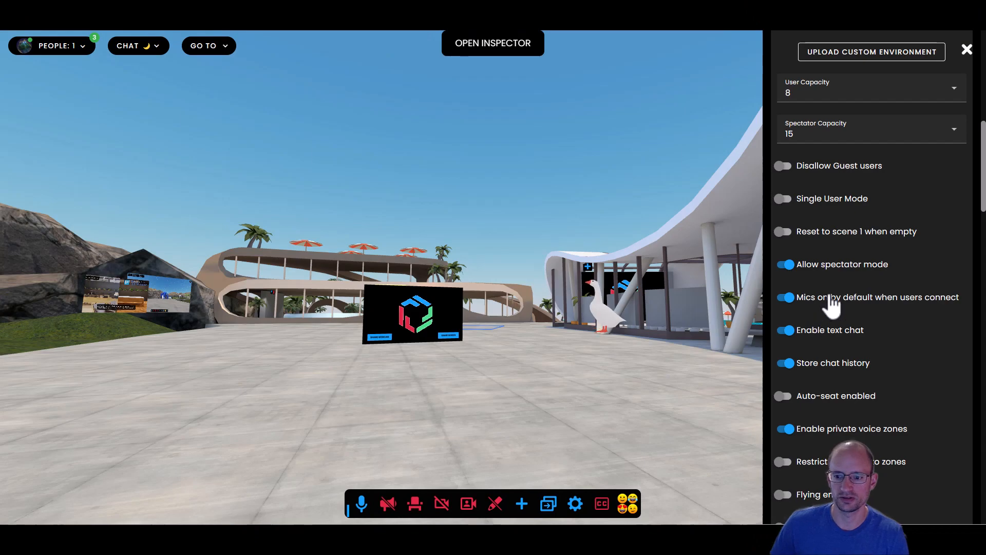
# Step: Scroll through the Frame Settings capacity and chat toggles
pyautogui.scroll(-3)
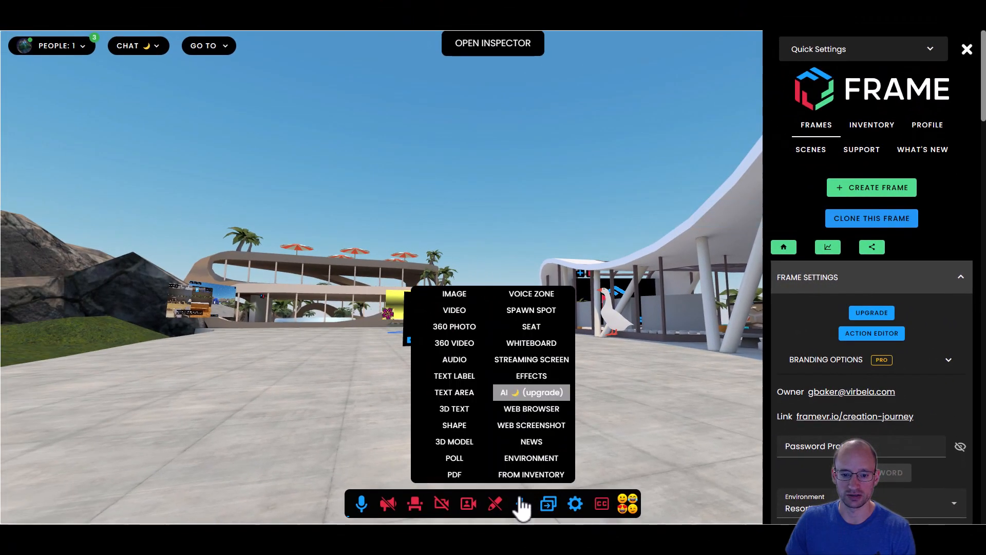
# Step: Add a 3D model via the Sketchfab widget and search for 'tree'
pyautogui.click(454, 441)
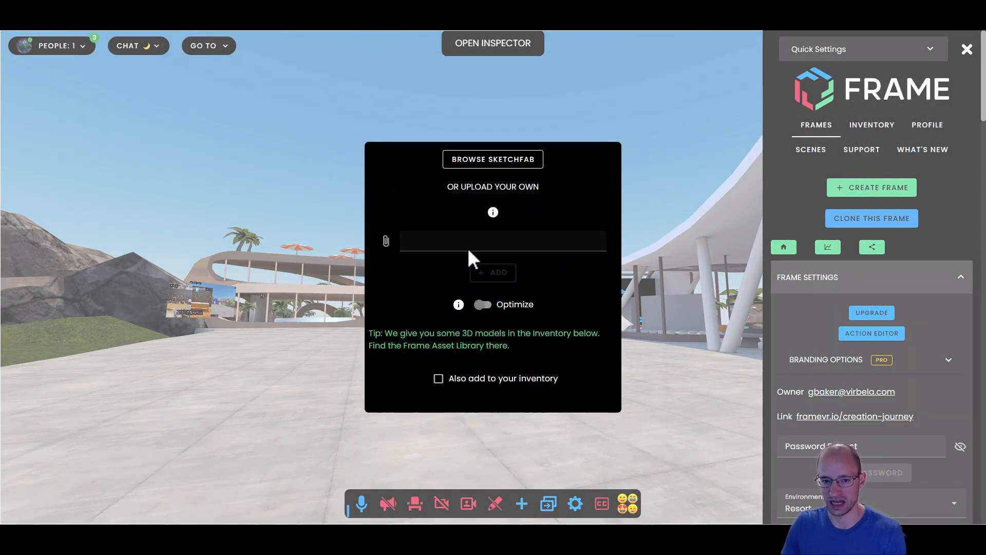
pyautogui.click(493, 159)
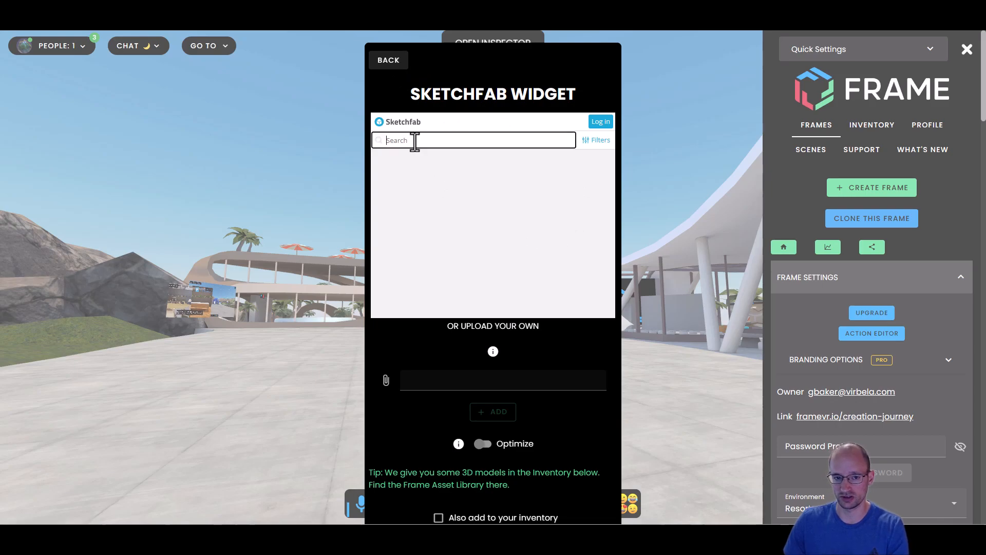
pyautogui.write('tree')
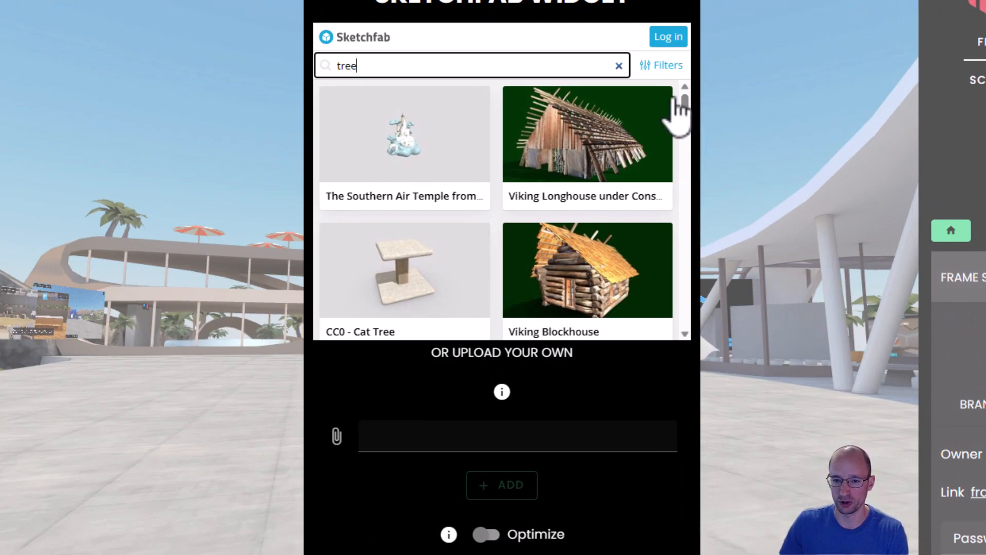
pyautogui.click(661, 65)
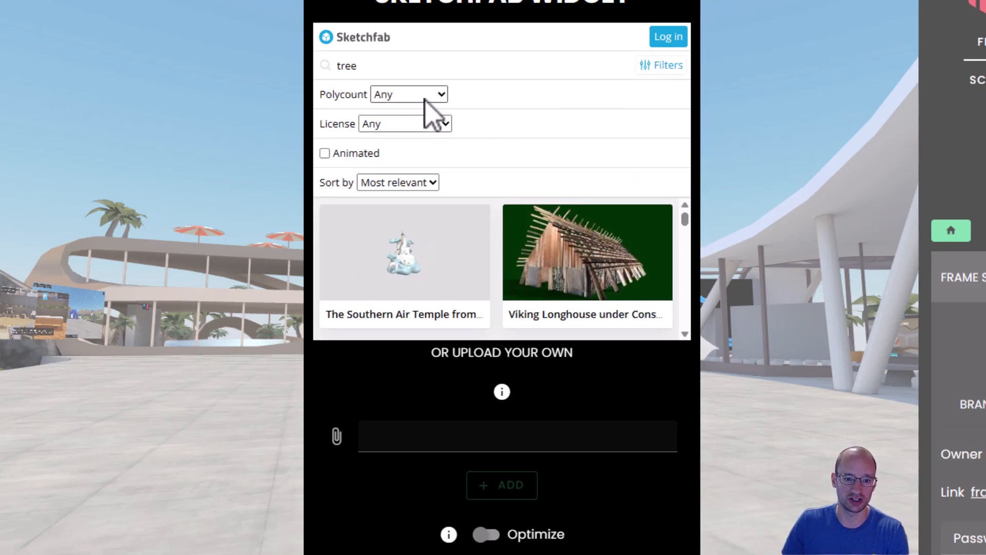
pyautogui.click(408, 94)
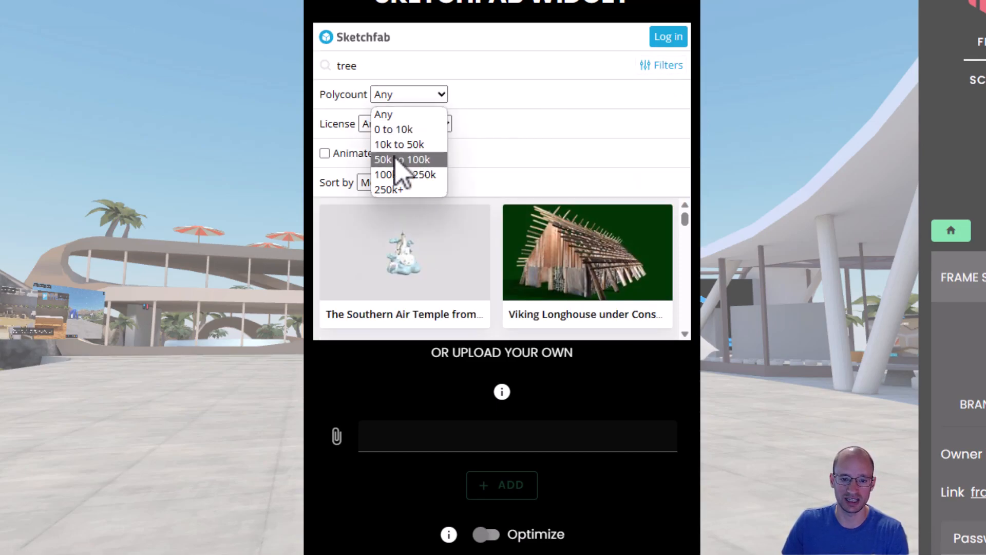
pyautogui.moveTo(395, 128)
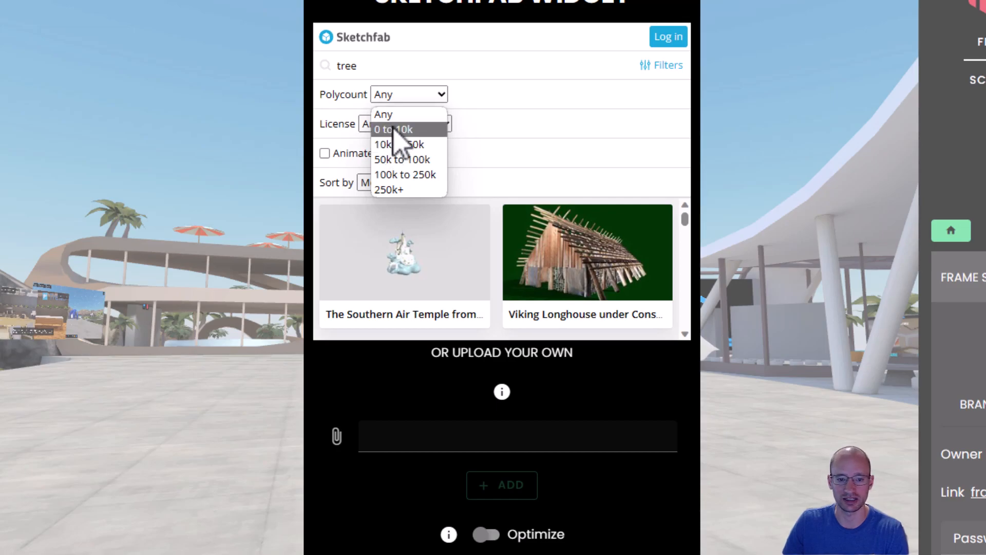
pyautogui.moveTo(400, 145)
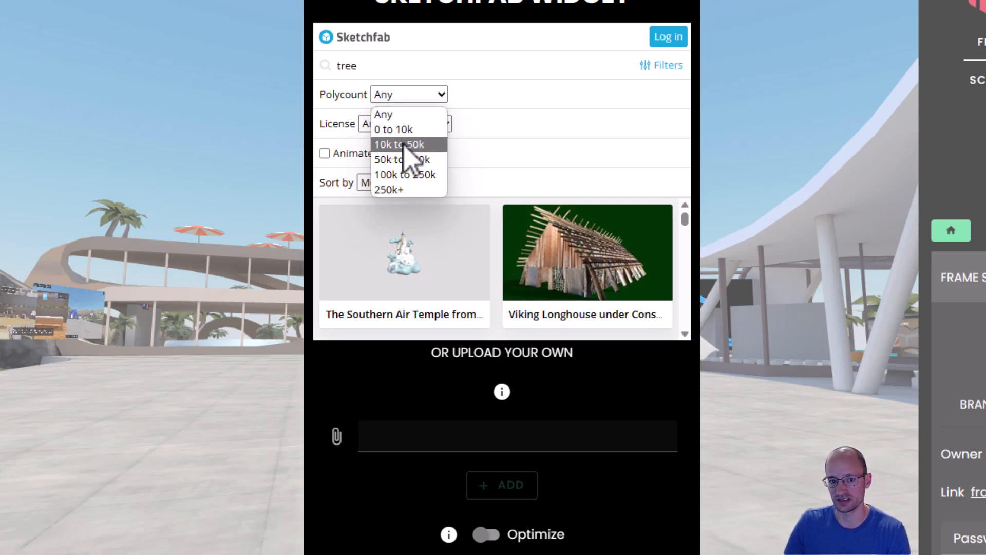
pyautogui.moveTo(401, 159)
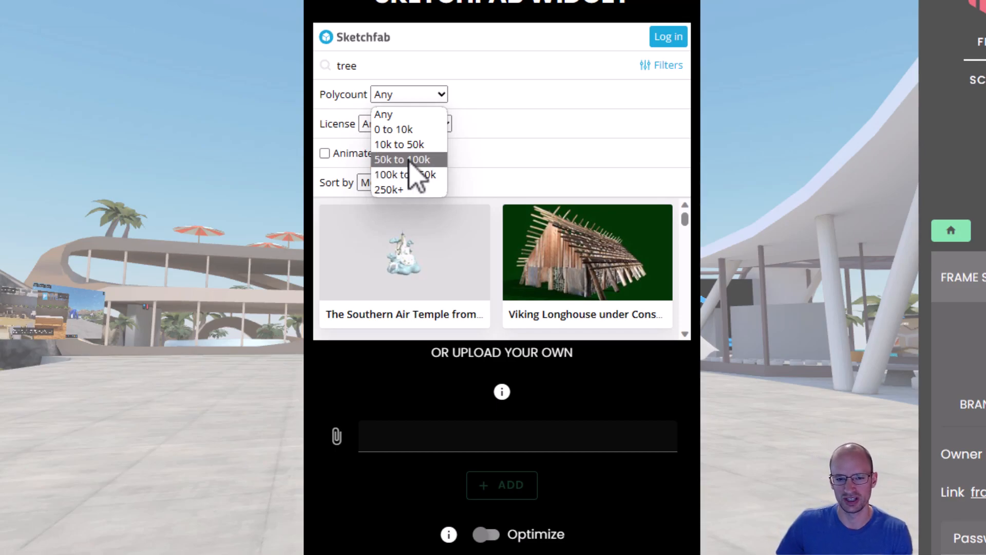
pyautogui.moveTo(393, 129)
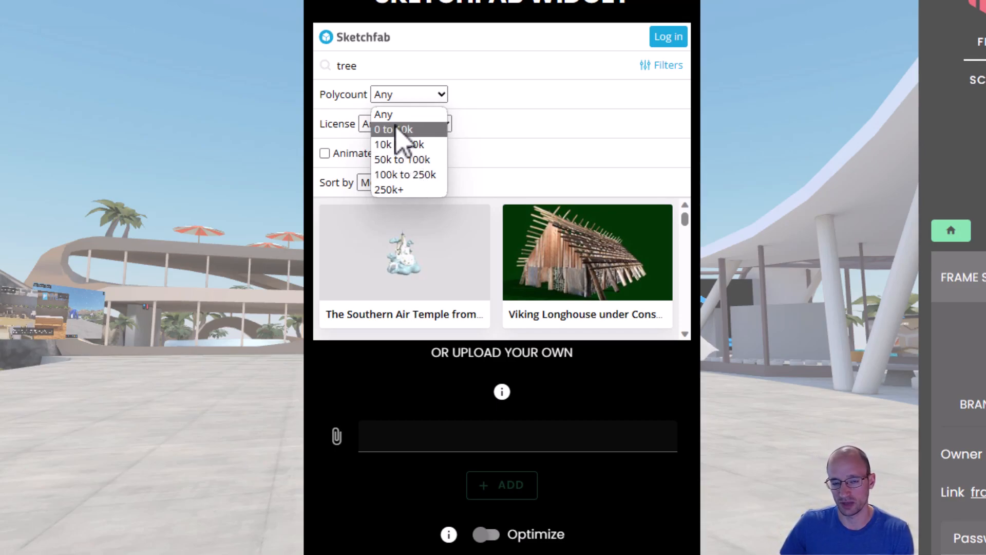
pyautogui.moveTo(400, 144)
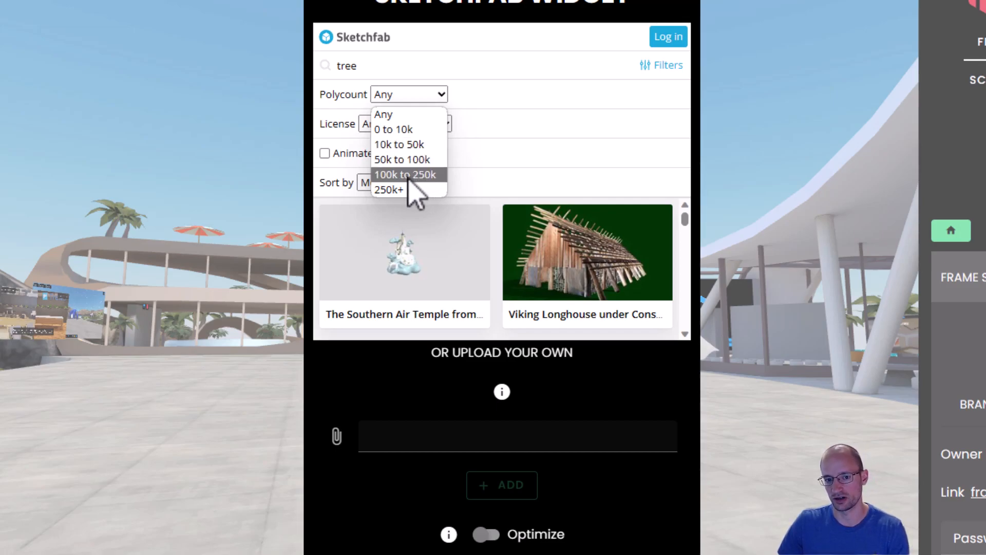
pyautogui.moveTo(399, 190)
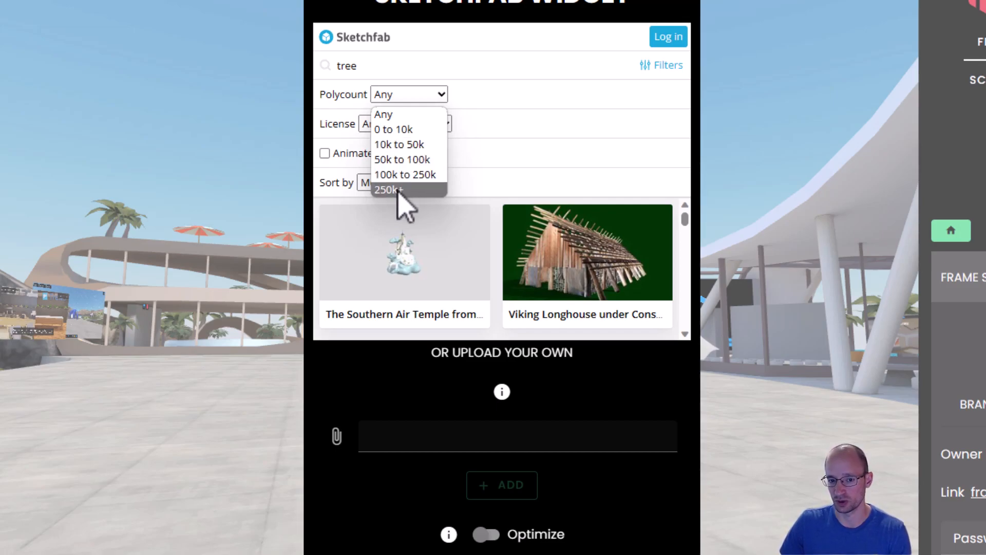
pyautogui.moveTo(409, 191)
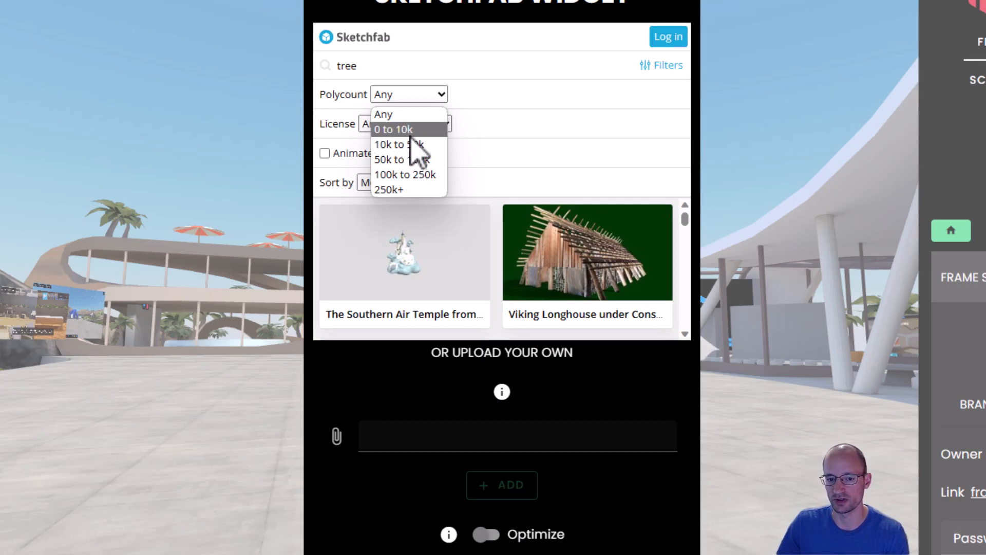
pyautogui.moveTo(422, 148)
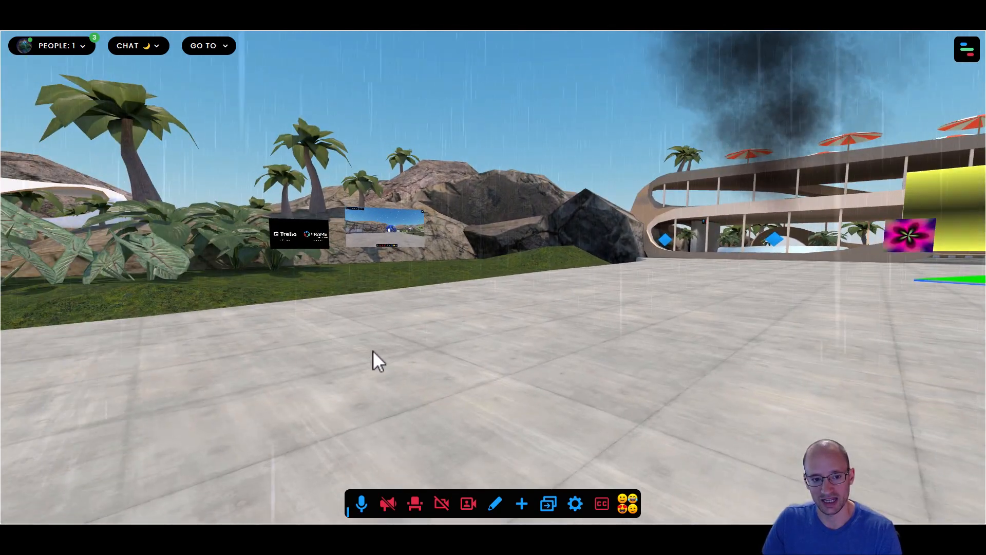
# Step: Select the TTVR Final 2 (2) video screen and switch its Autoplay off
pyautogui.click(384, 227)
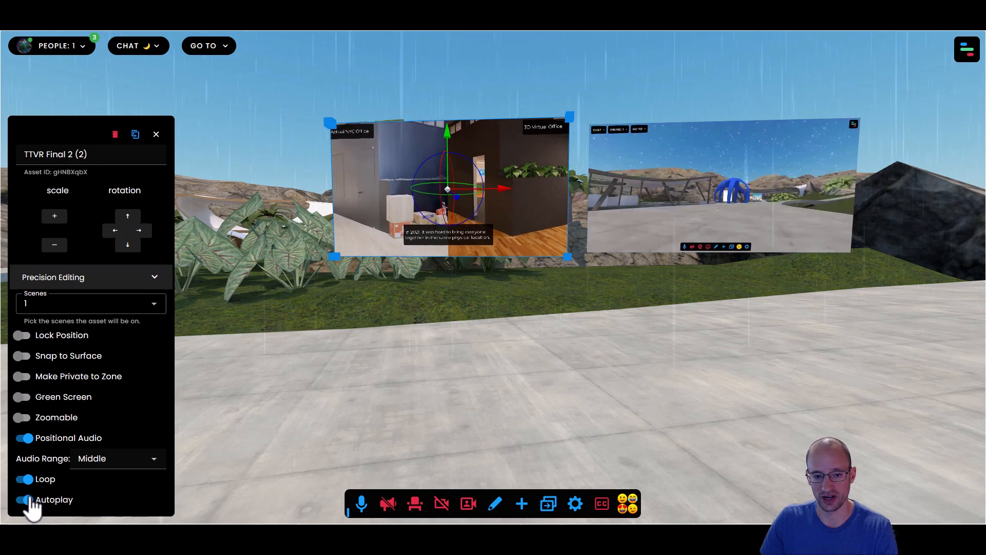
pyautogui.click(24, 499)
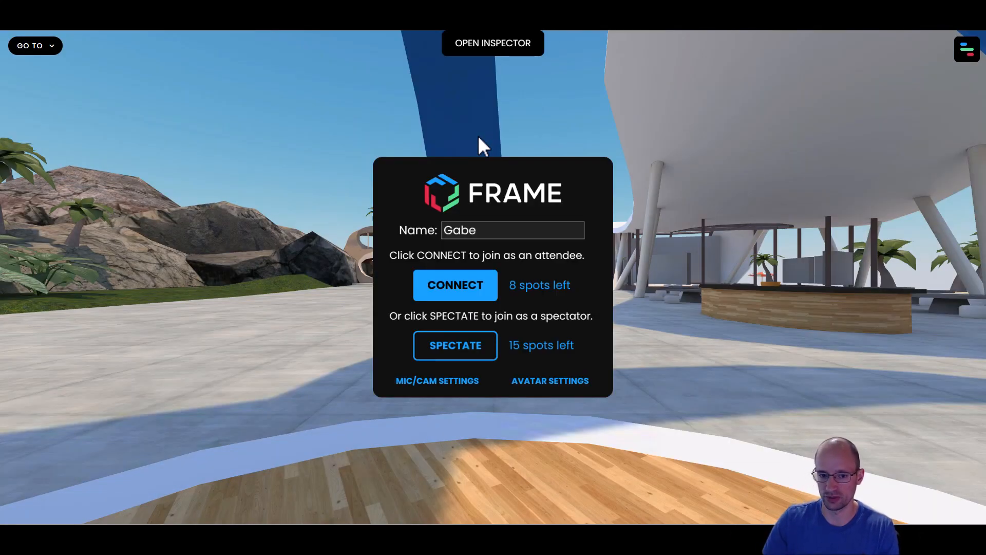
# Step: Connect as an attendee and open the Babylon scene inspector
pyautogui.click(454, 286)
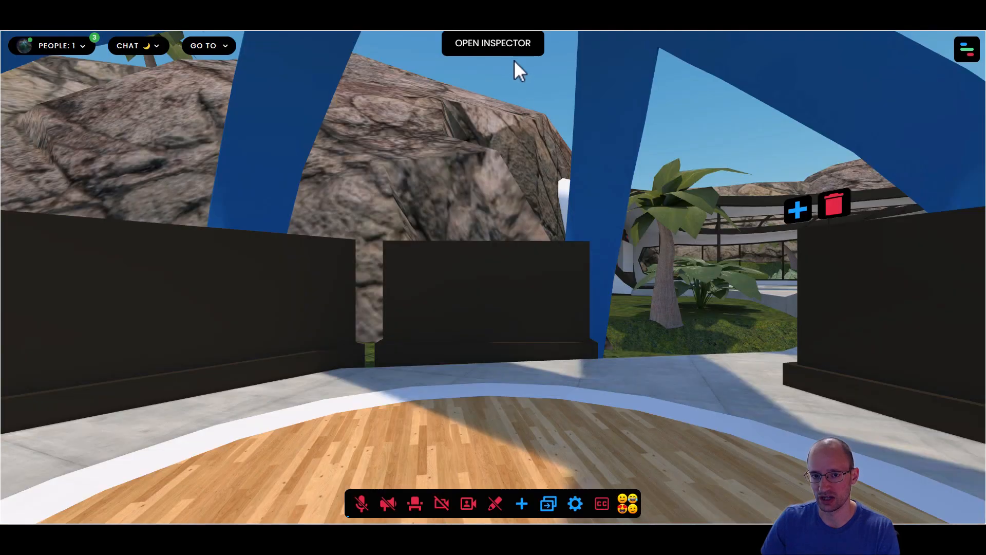
pyautogui.click(492, 43)
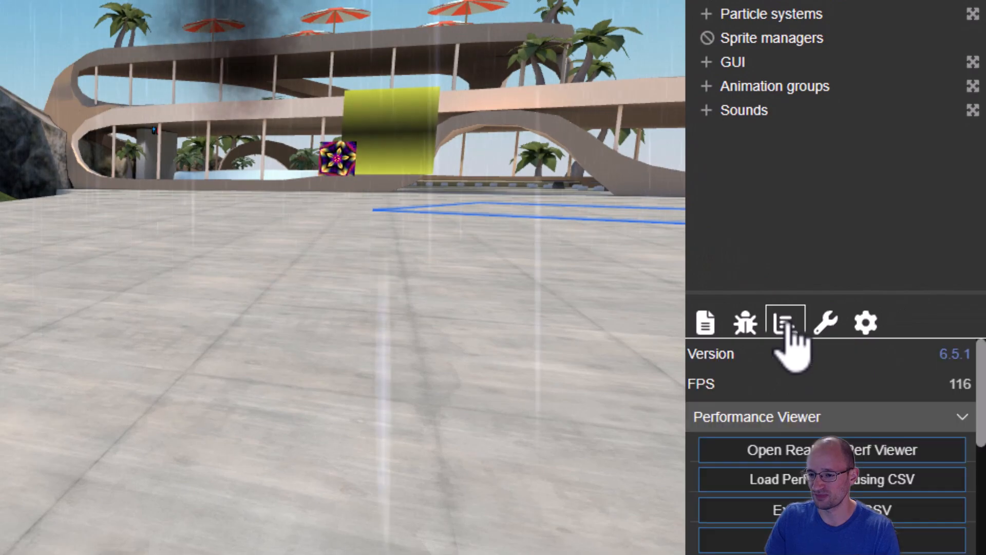
pyautogui.moveTo(745, 411)
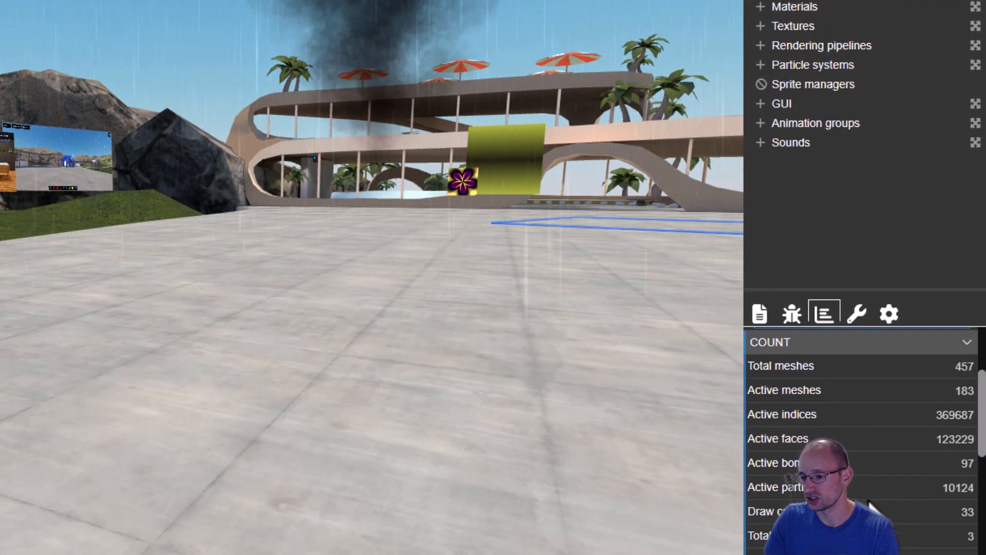
# Step: Scroll the inspector's Statistics Count section to see meshes, draw calls and vertices
pyautogui.scroll(-3)
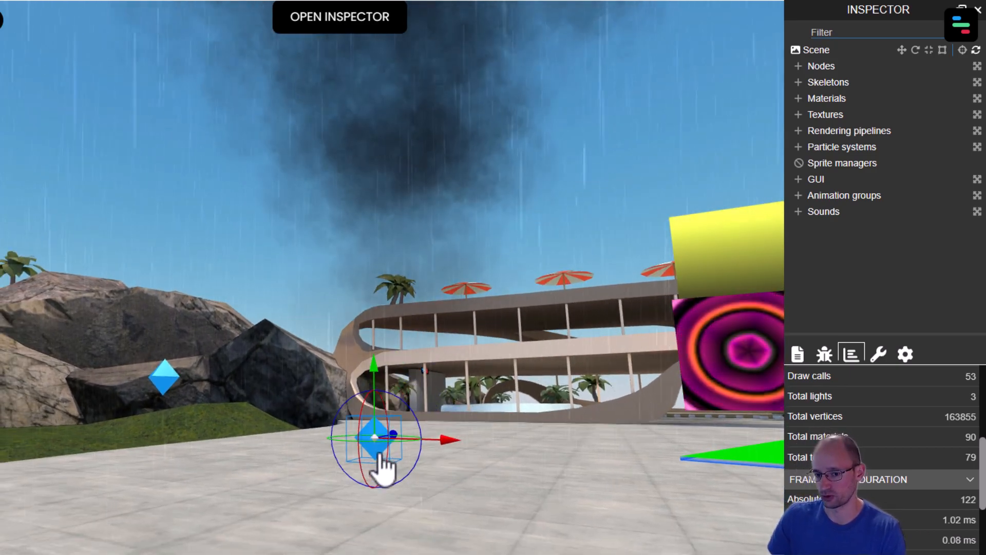
pyautogui.moveTo(575, 474)
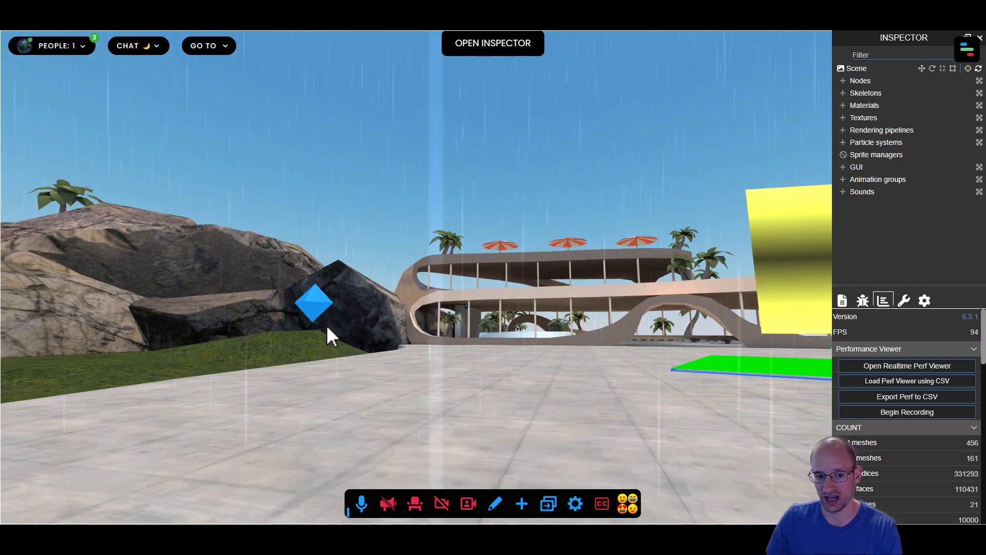
# Step: Delete the Rain particle effect from the world and bring up the effects picker
pyautogui.click(314, 304)
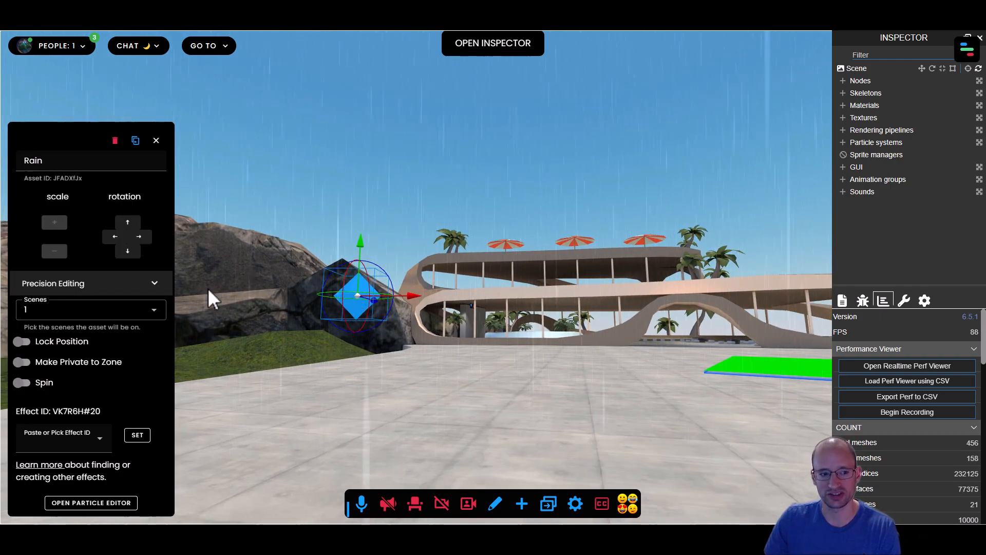
pyautogui.moveTo(157, 422)
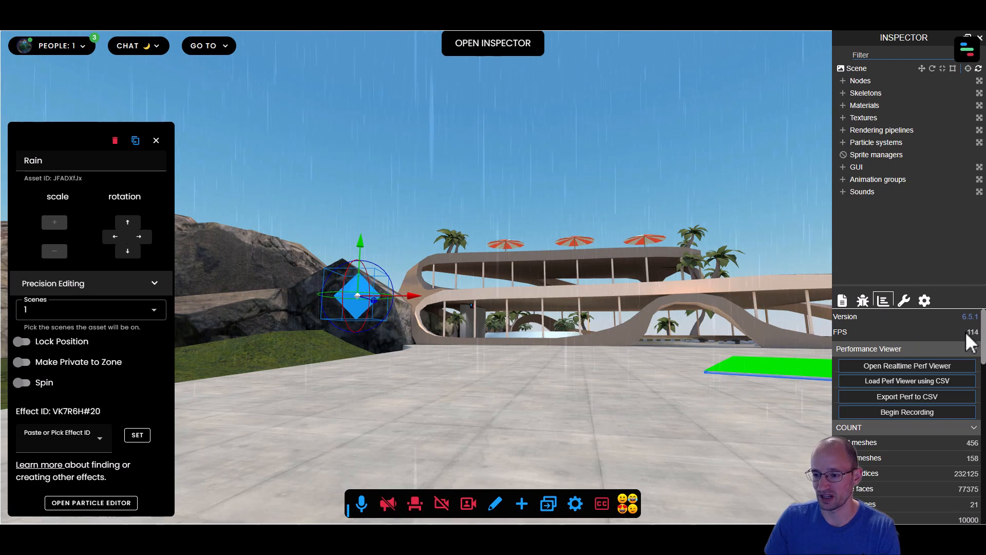
pyautogui.moveTo(115, 140)
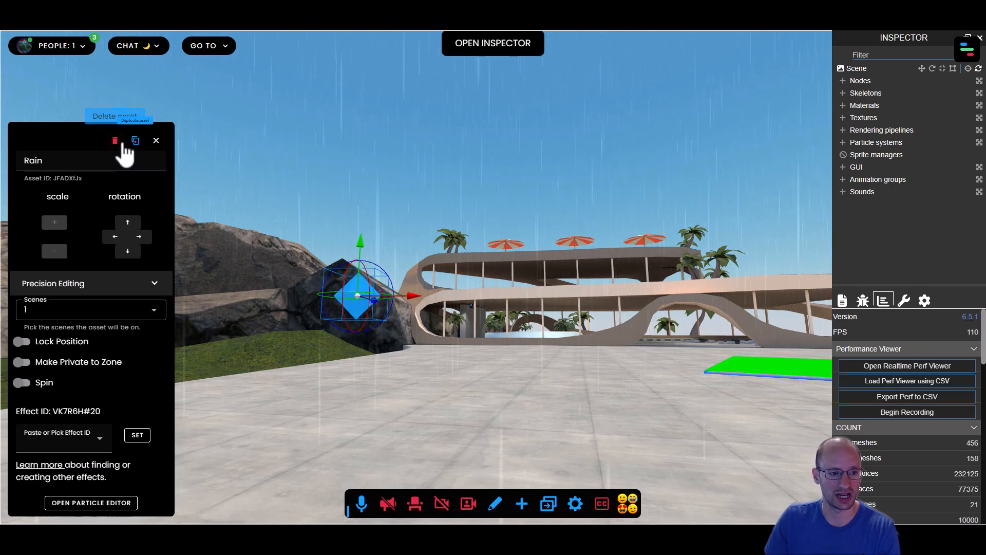
pyautogui.click(115, 140)
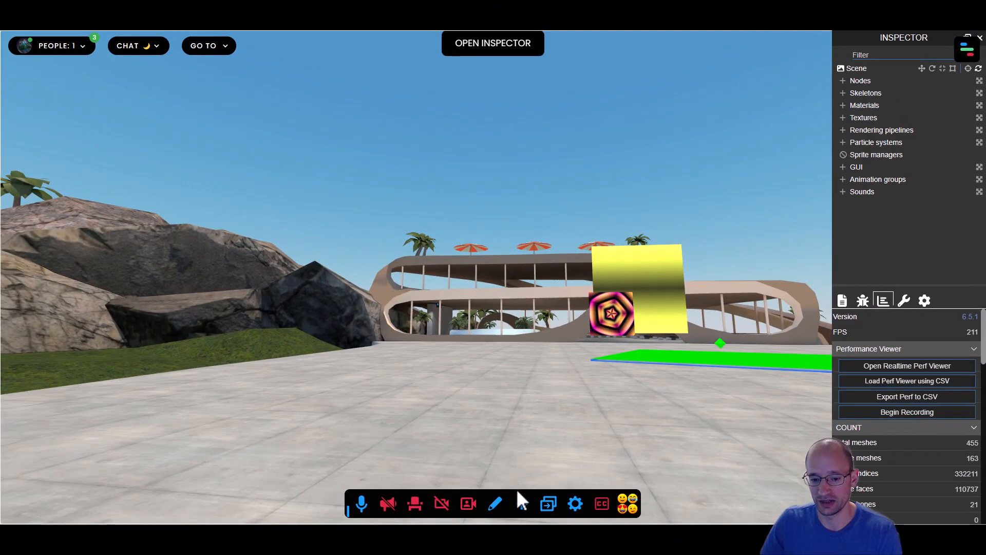
pyautogui.click(521, 504)
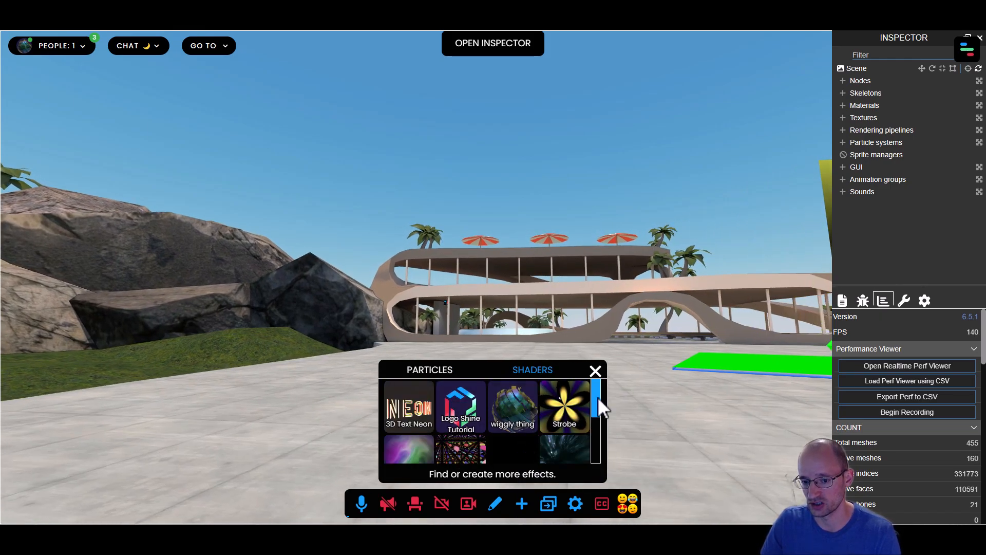
pyautogui.scroll(-3)
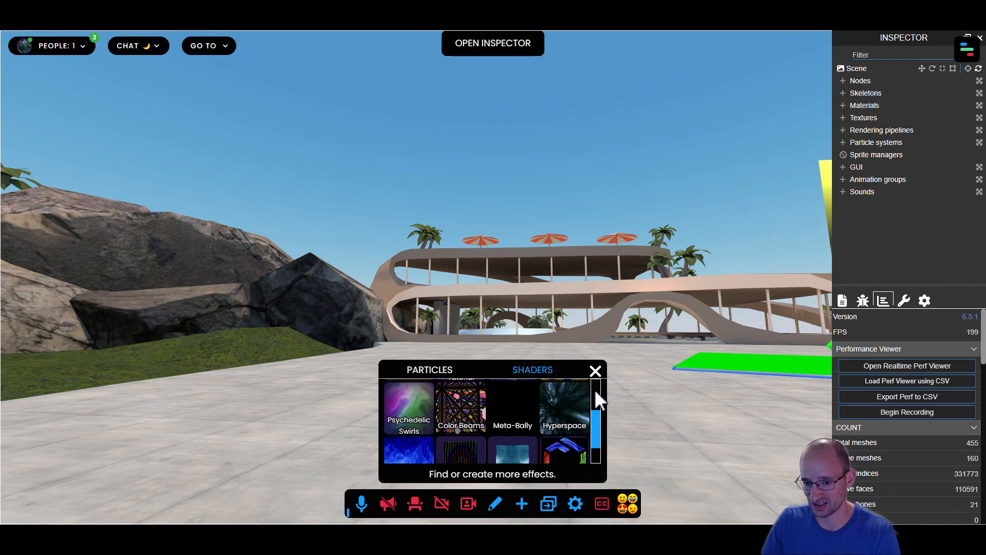
pyautogui.click(521, 503)
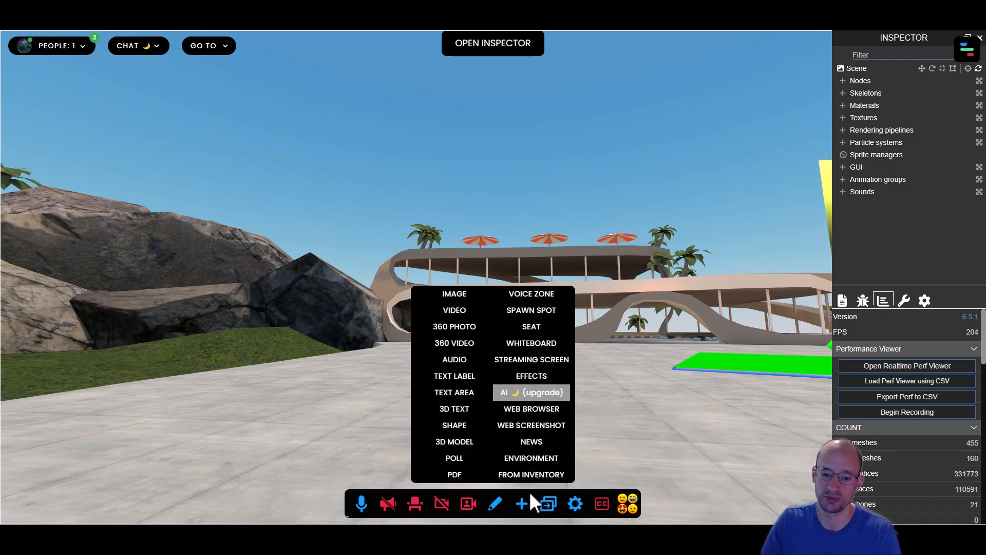
pyautogui.click(521, 504)
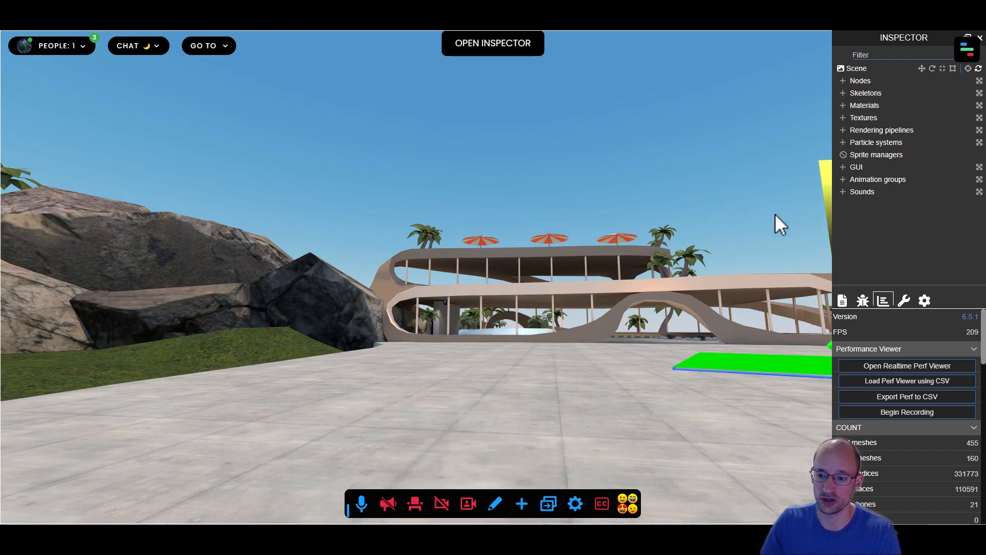
pyautogui.moveTo(893, 340)
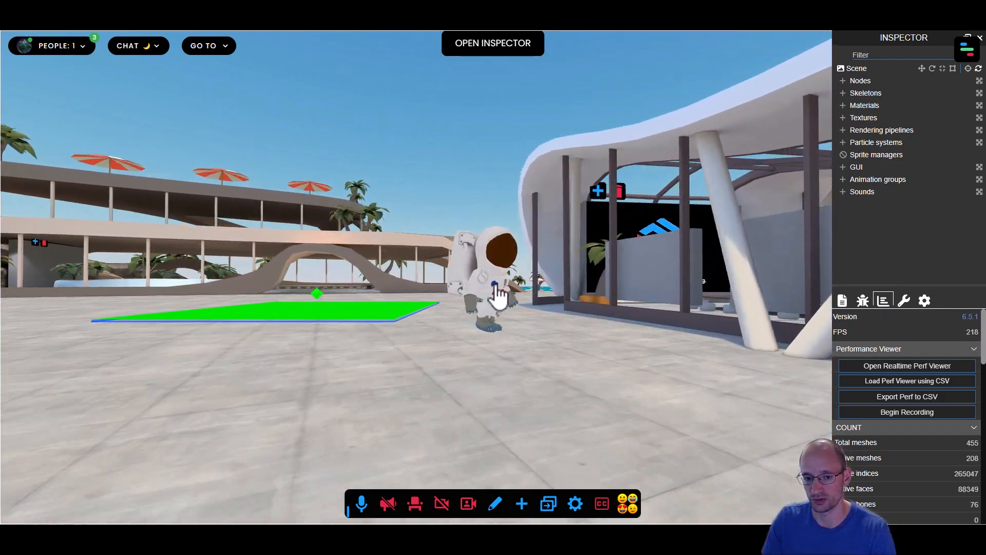
pyautogui.click(491, 296)
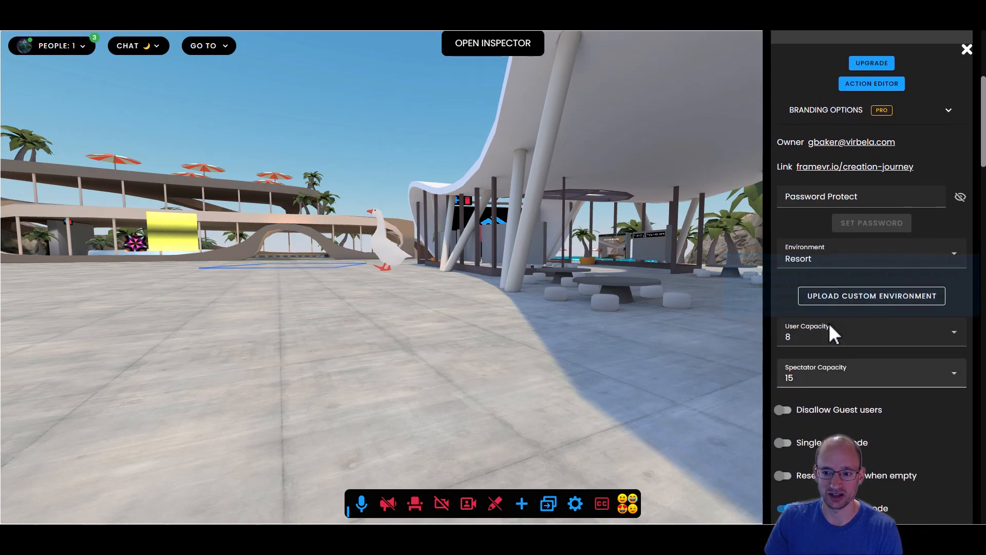
# Step: Scroll down through the space settings toggles such as private voice zones
pyautogui.scroll(-3)
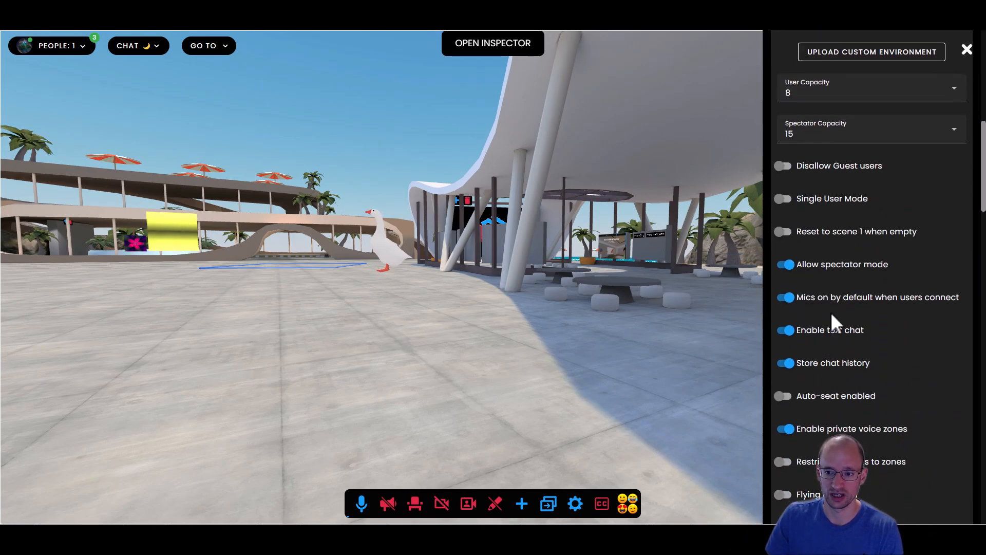
pyautogui.scroll(-3)
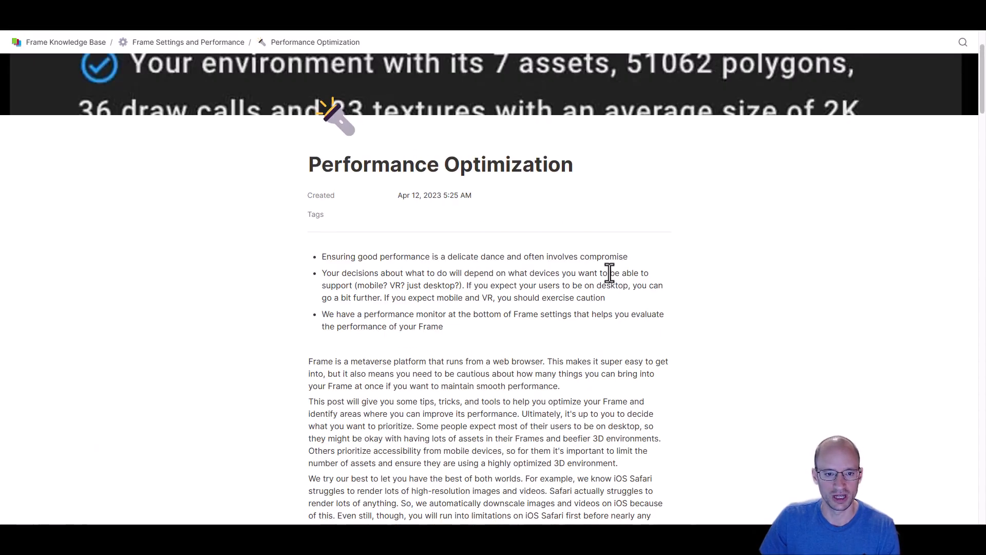
pyautogui.scroll(-3)
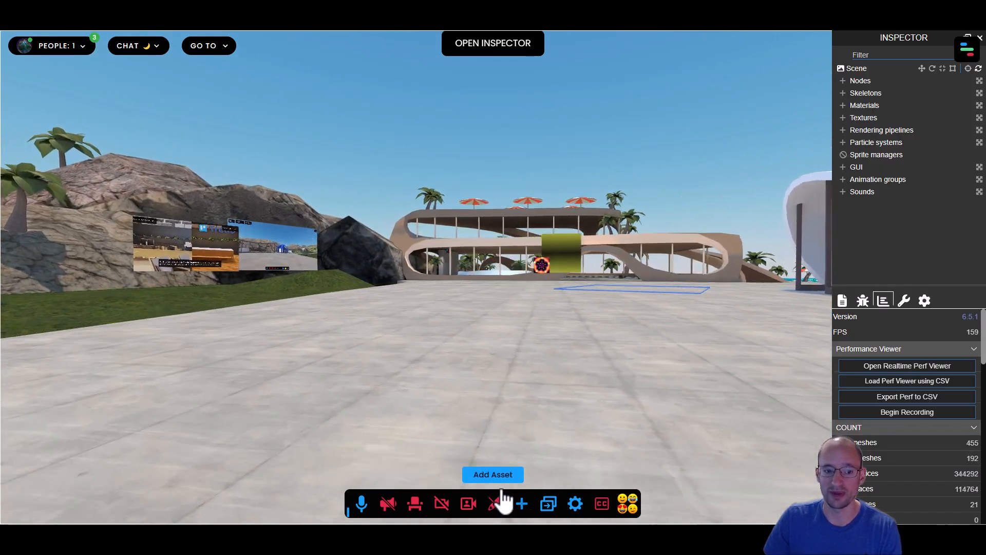
# Step: Add a Streaming Screen to the world, start Share Screen, and cancel the share dialog
pyautogui.click(493, 475)
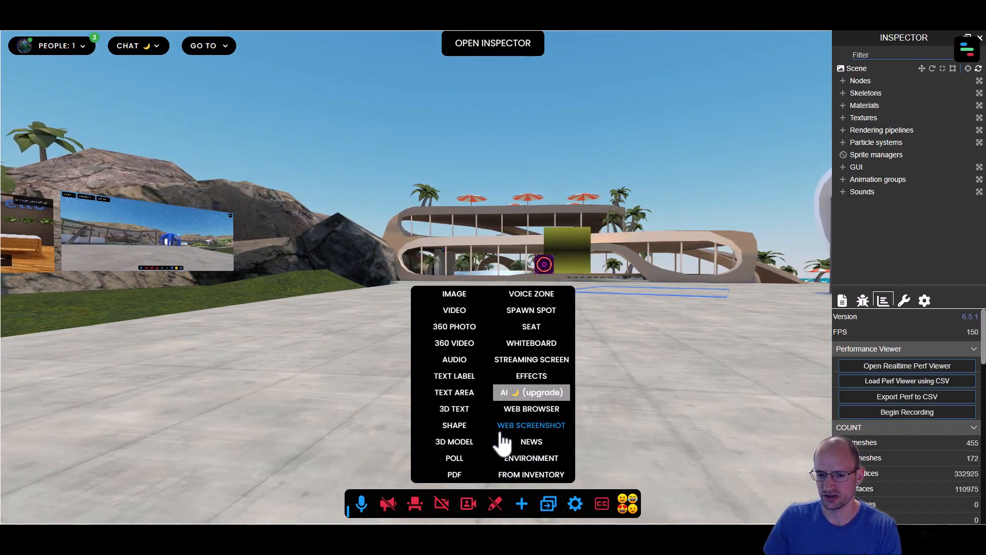
pyautogui.click(531, 359)
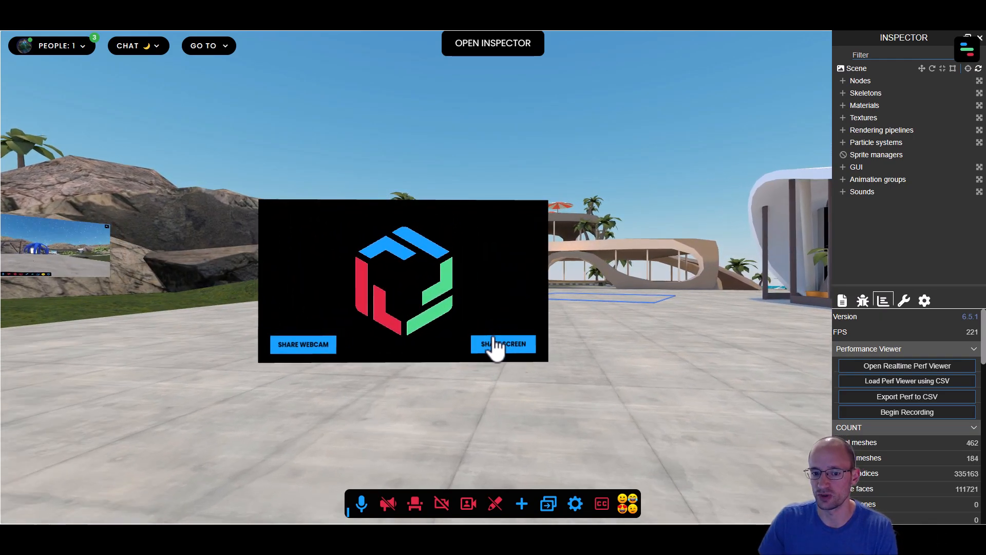
pyautogui.click(503, 344)
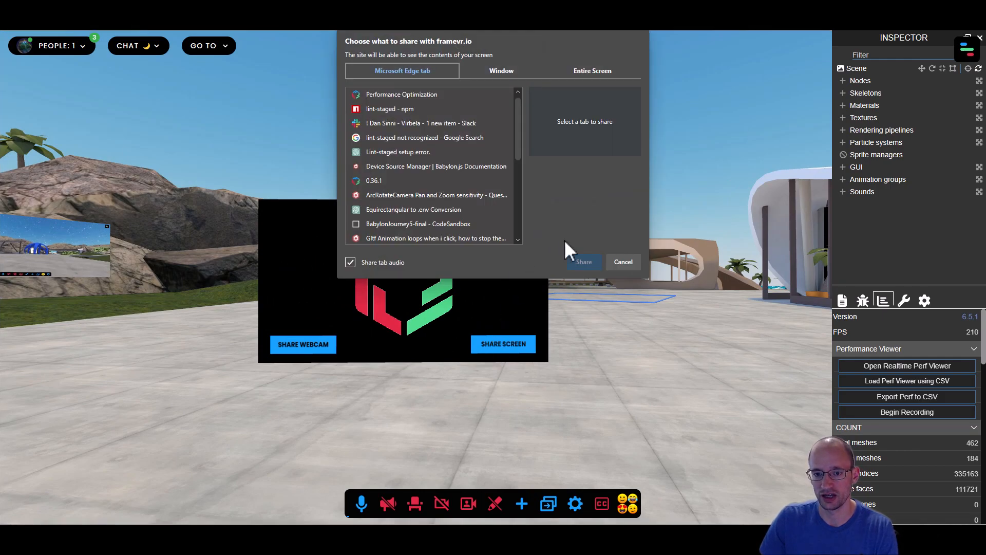
pyautogui.click(622, 261)
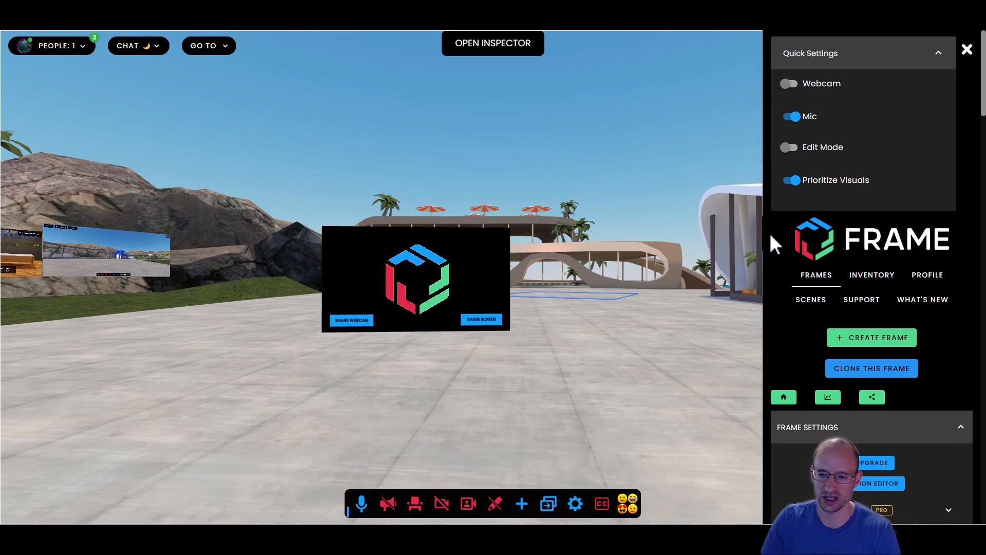
# Step: Switch the Prioritize Visuals quick setting off for simpler avatar rendering
pyautogui.click(790, 180)
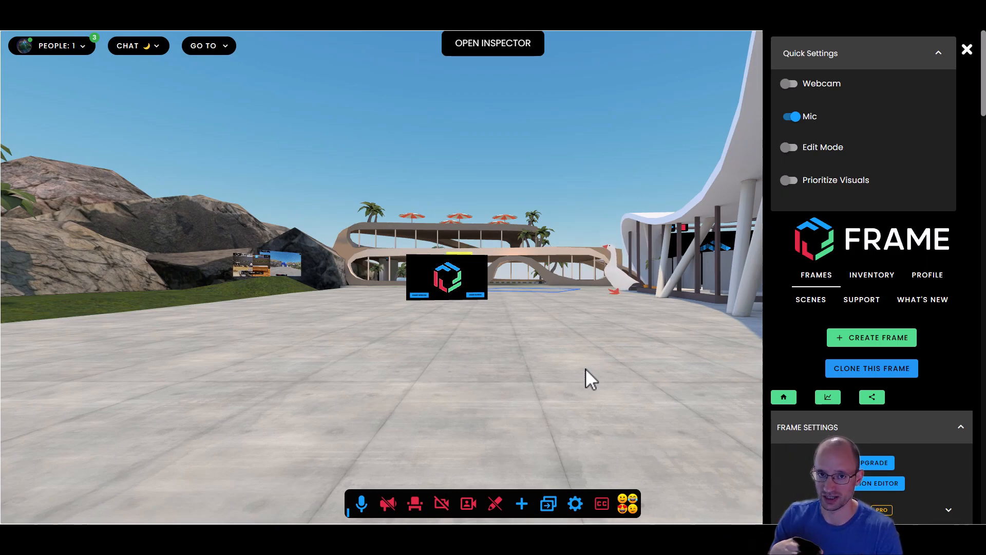
pyautogui.moveTo(793, 187)
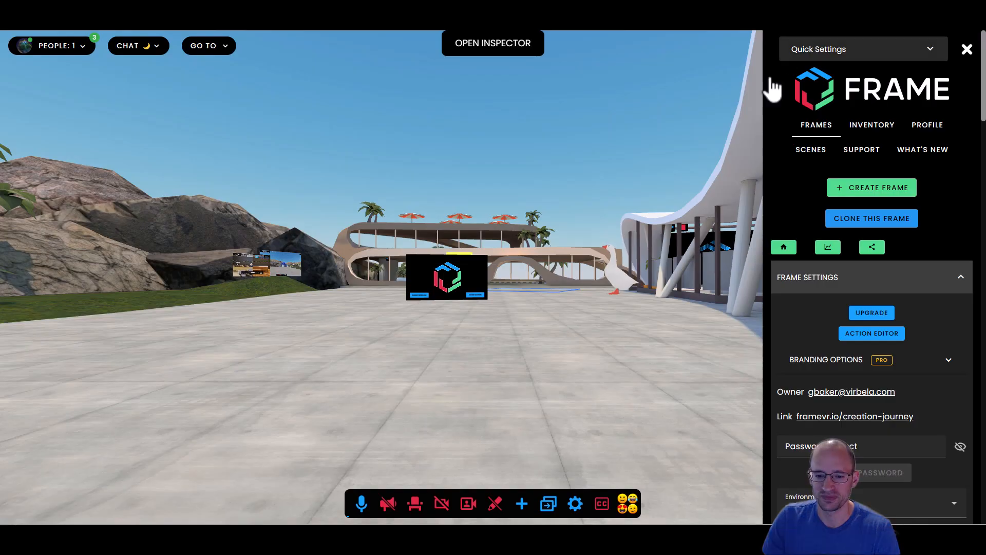
# Step: Browse down through the Environment picker gallery from Frame Settings
pyautogui.click(871, 503)
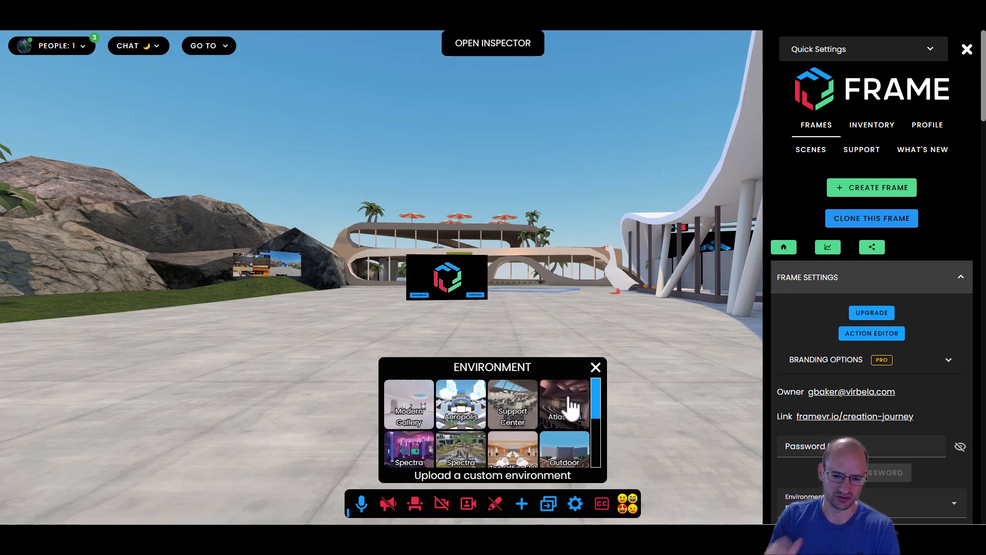
pyautogui.scroll(-3)
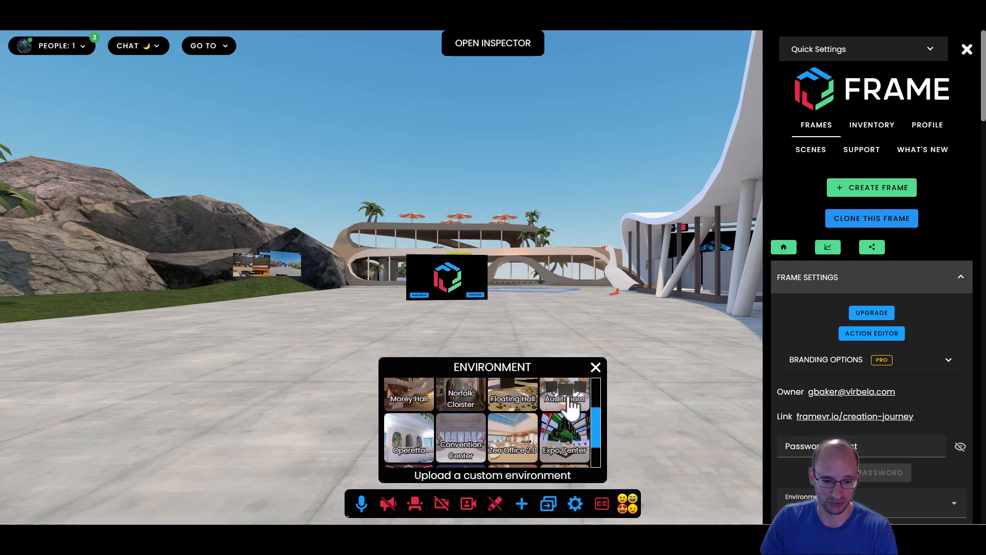
pyautogui.scroll(-3)
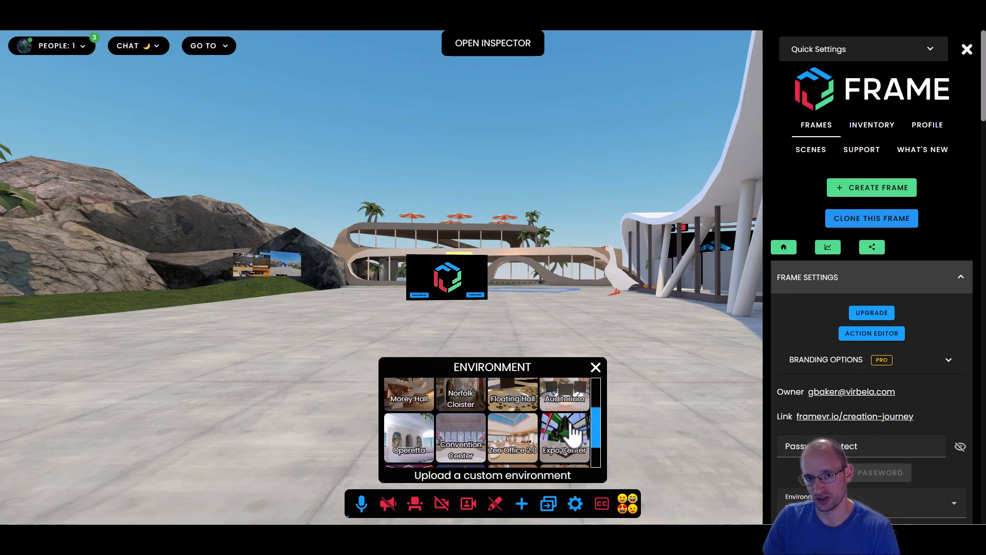
pyautogui.scroll(-3)
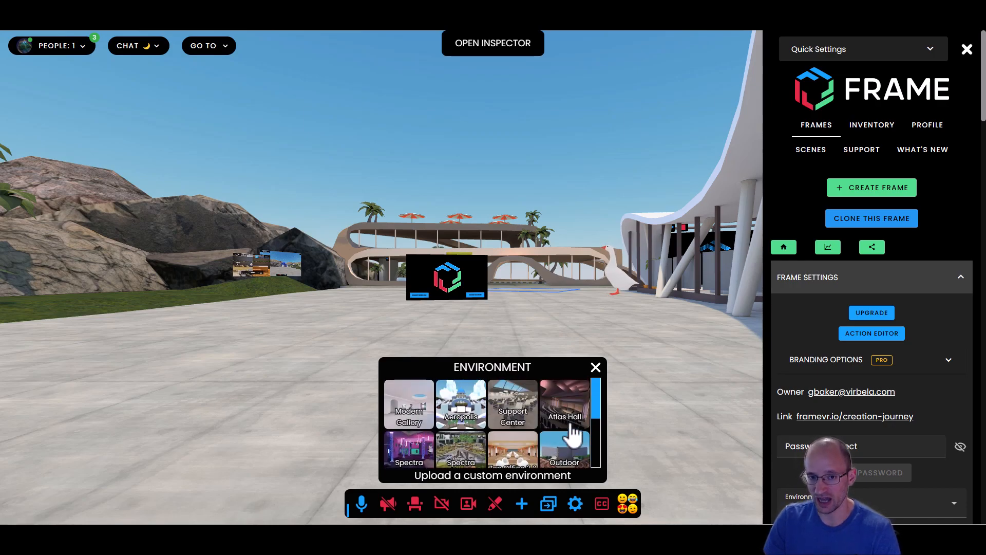
pyautogui.scroll(-3)
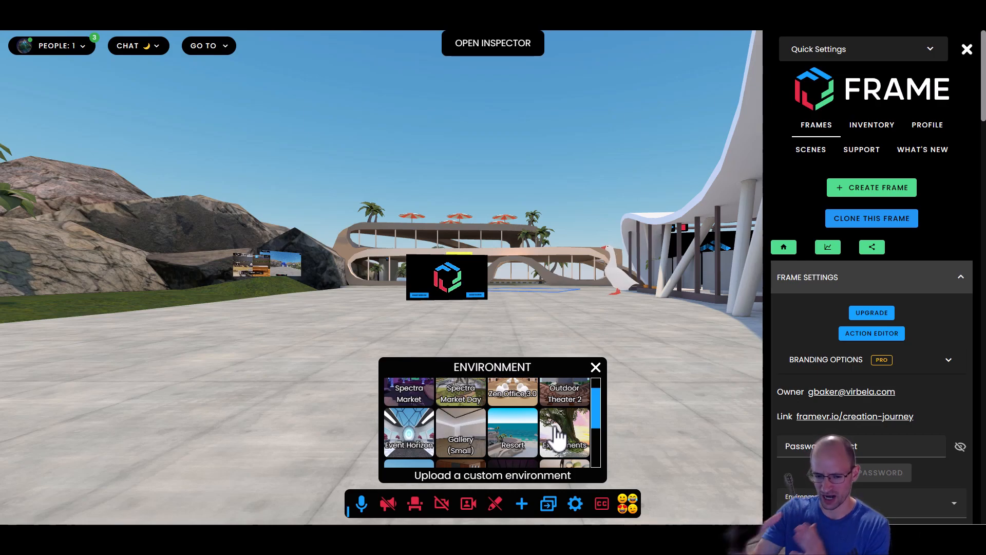
pyautogui.scroll(-3)
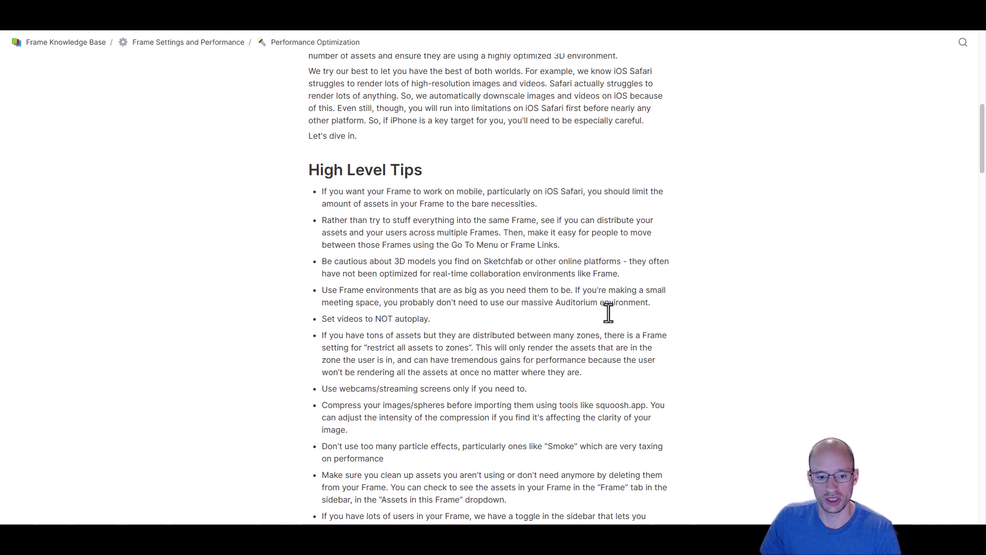
# Step: Return from the High Level Tips to the Frame world and bring up the add-content menu
pyautogui.scroll(-3)
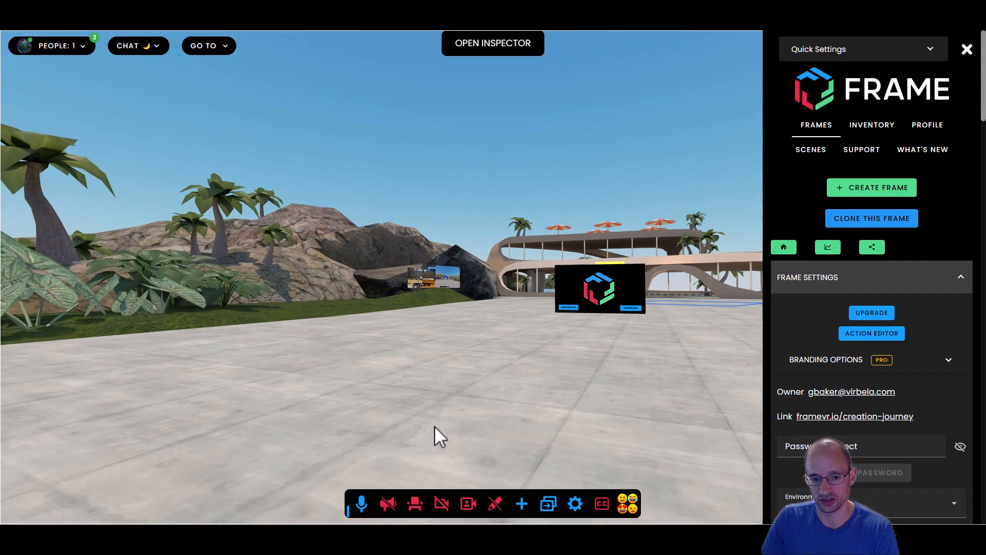
pyautogui.click(521, 503)
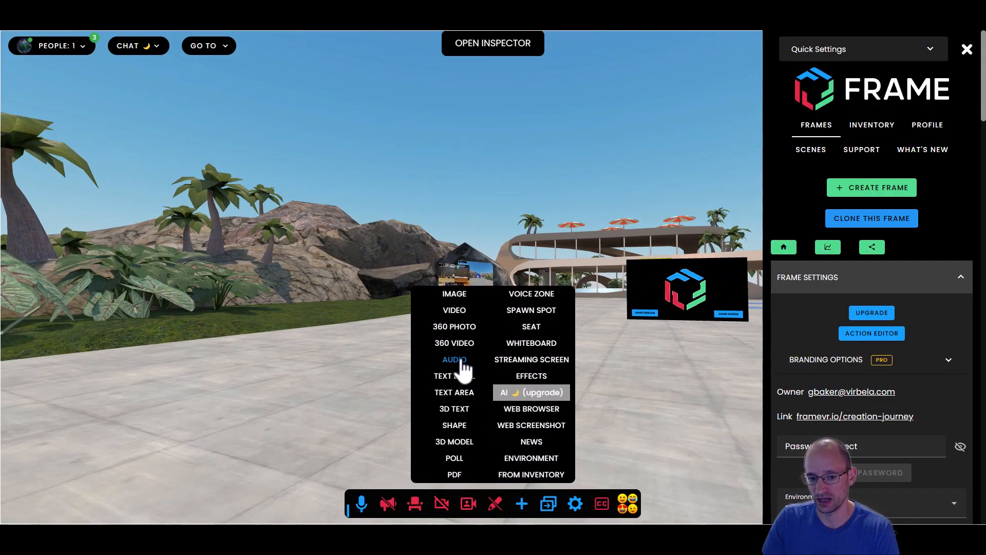
pyautogui.moveTo(510, 192)
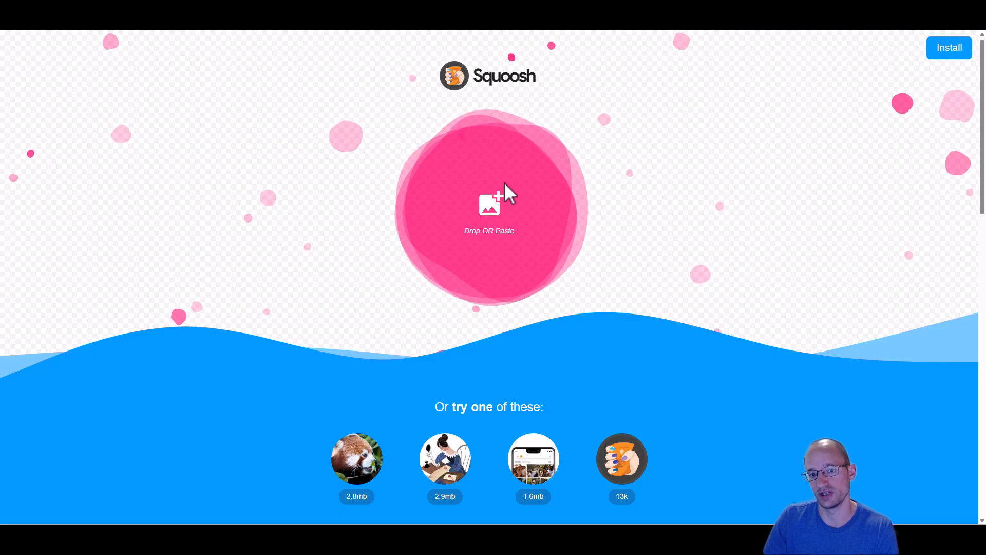
pyautogui.moveTo(572, 306)
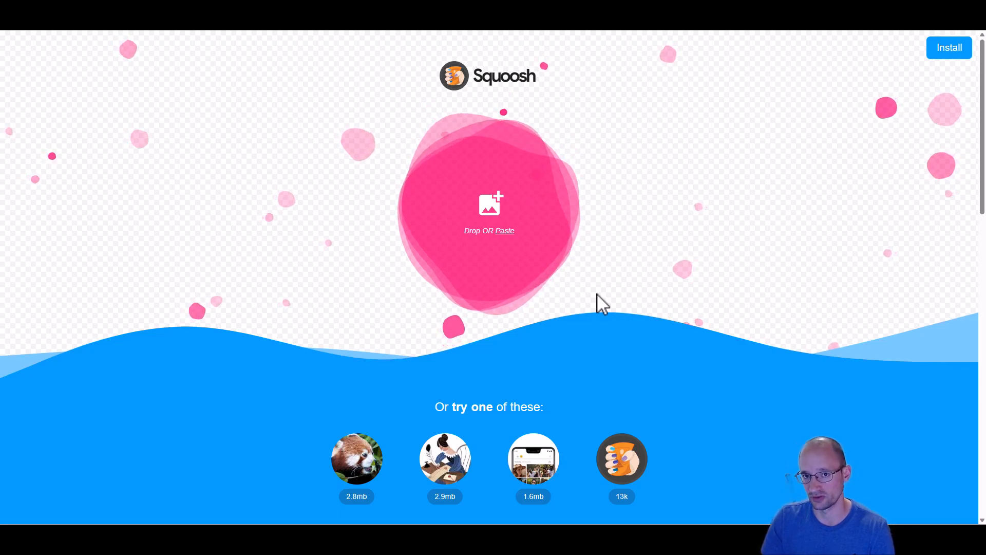
pyautogui.moveTo(434, 326)
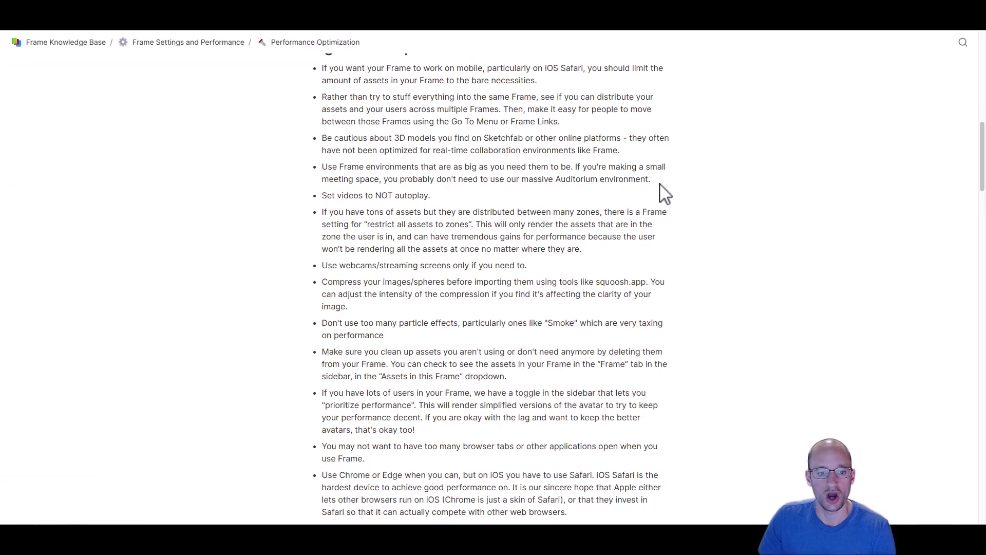
# Step: Scroll the Performance Optimization article past Performance Rating to the Babylon Inspector section
pyautogui.scroll(3)
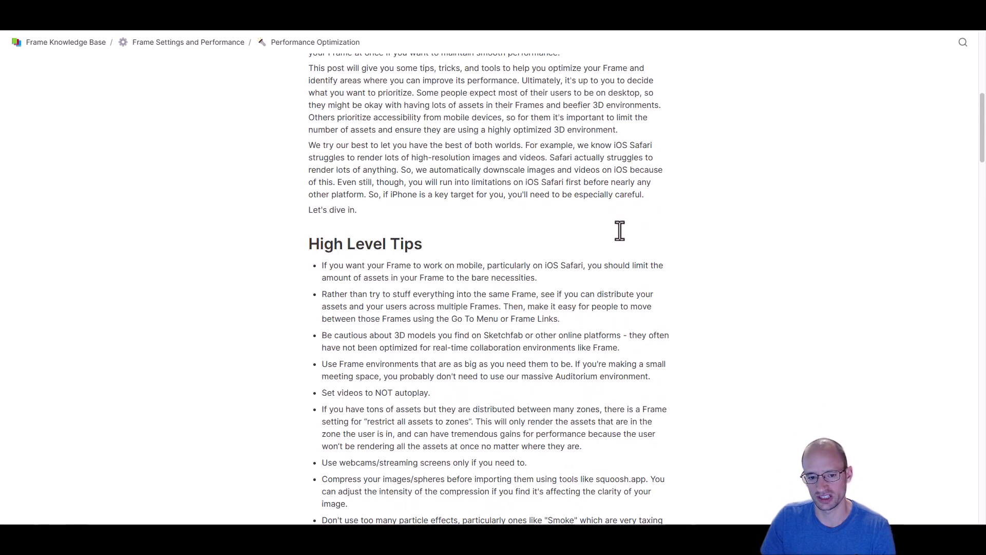
pyautogui.scroll(-3)
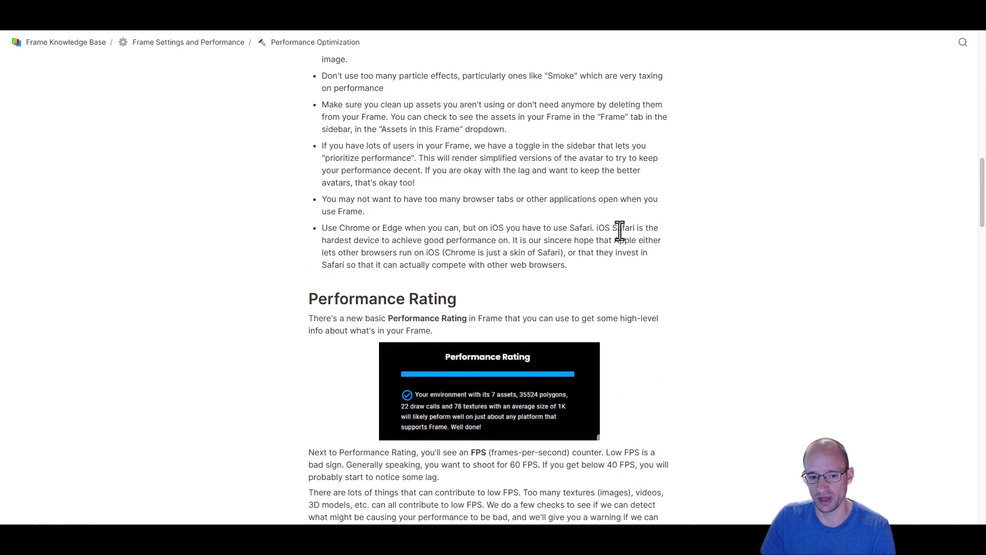
pyautogui.scroll(-3)
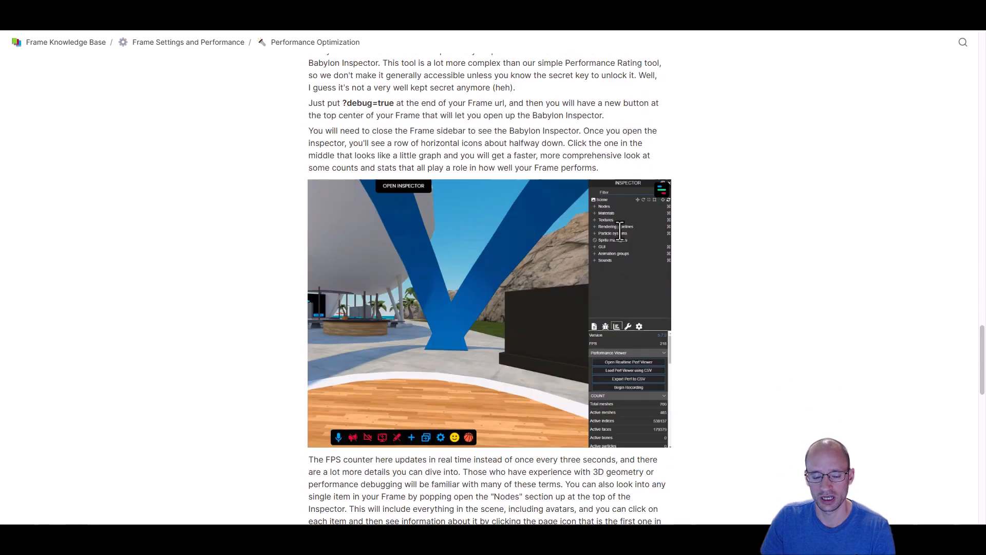
pyautogui.scroll(-3)
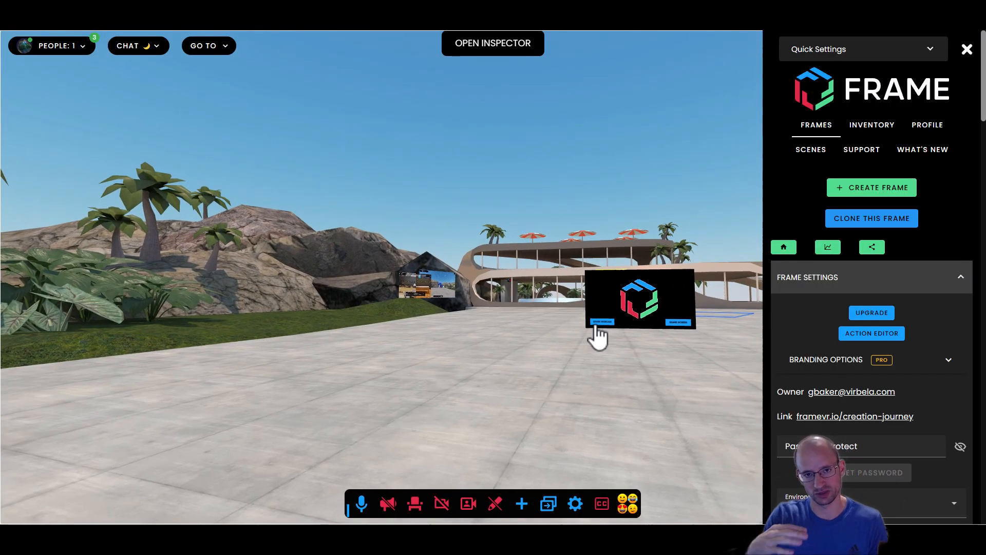
pyautogui.moveTo(558, 382)
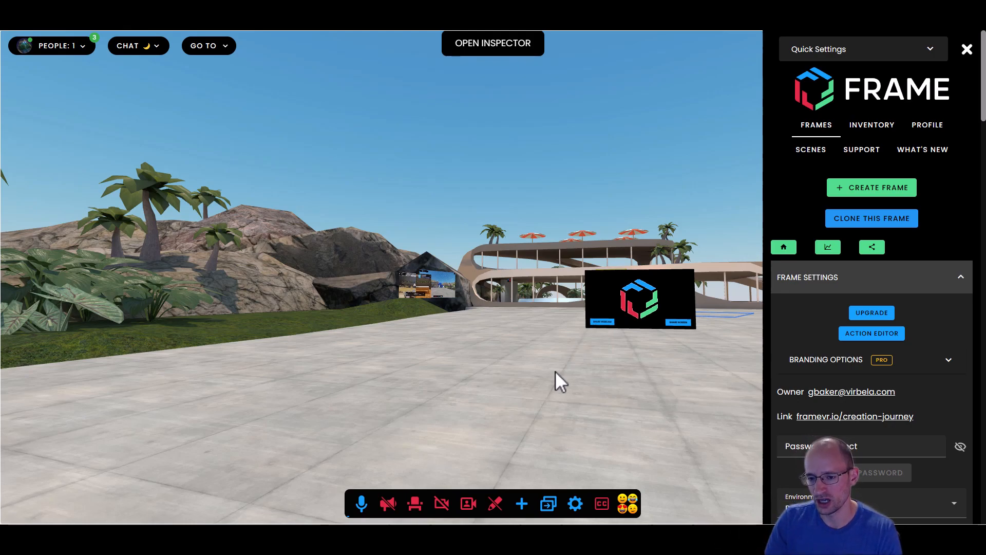